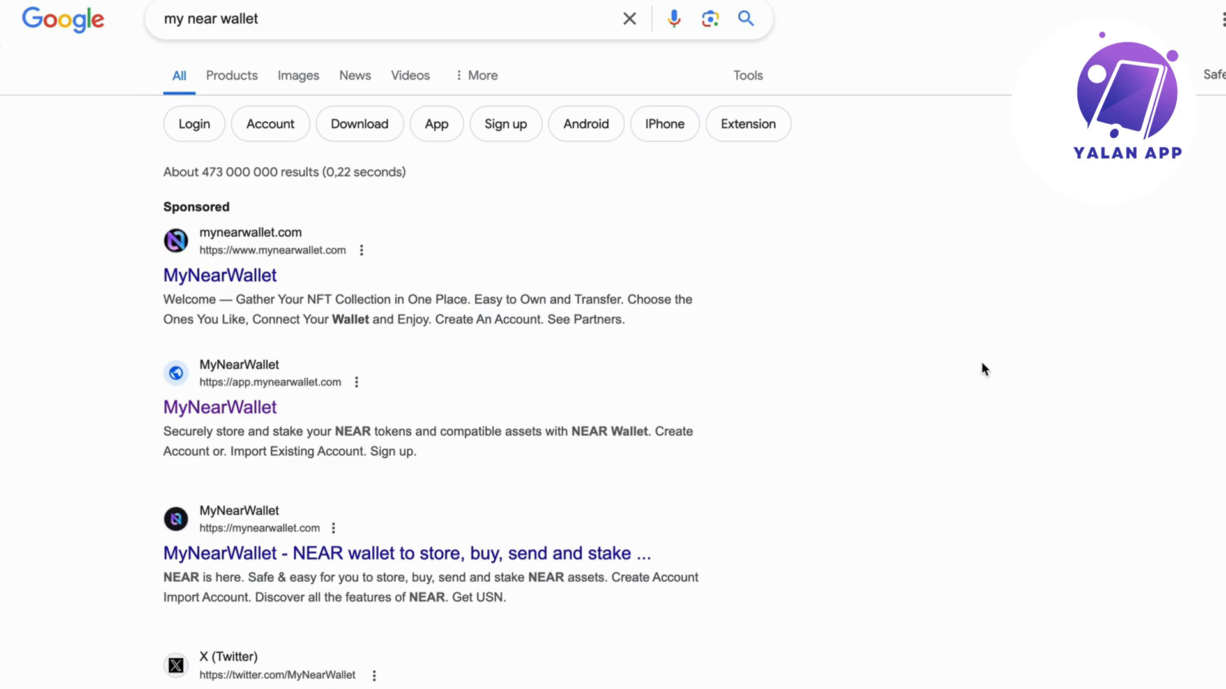
pyautogui.moveTo(376, 198)
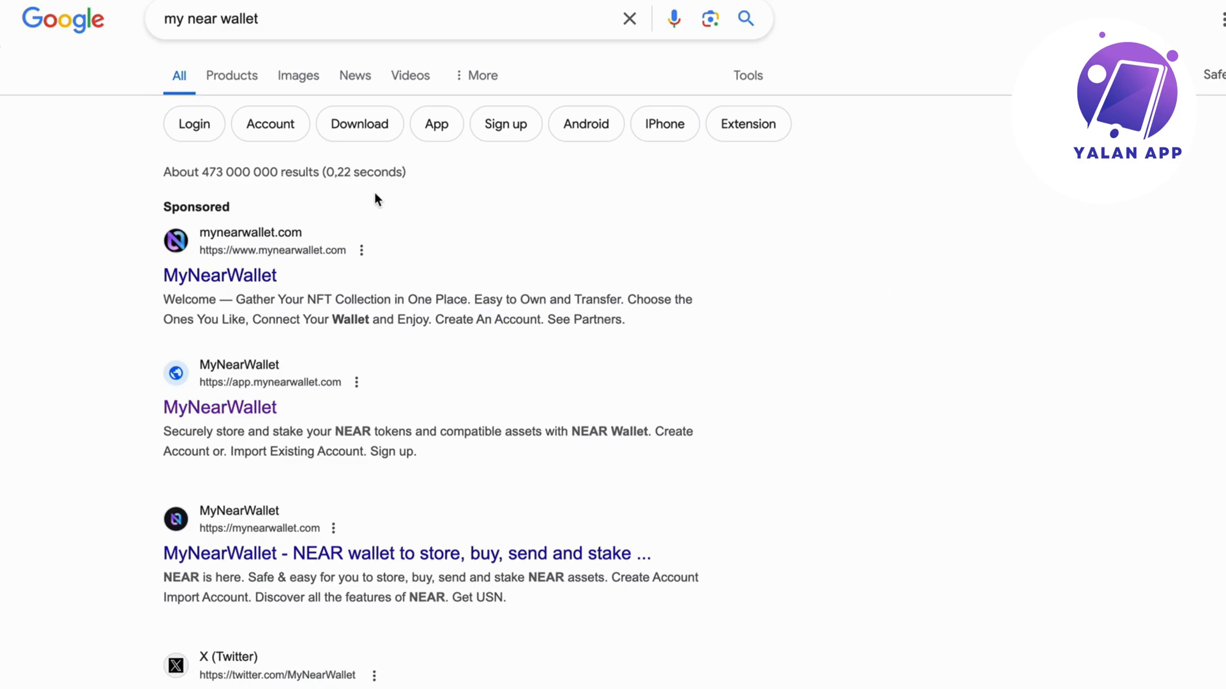
# Open app.mynearwallet.com from the search results and unlock the wallet with its password
pyautogui.click(293, 18)
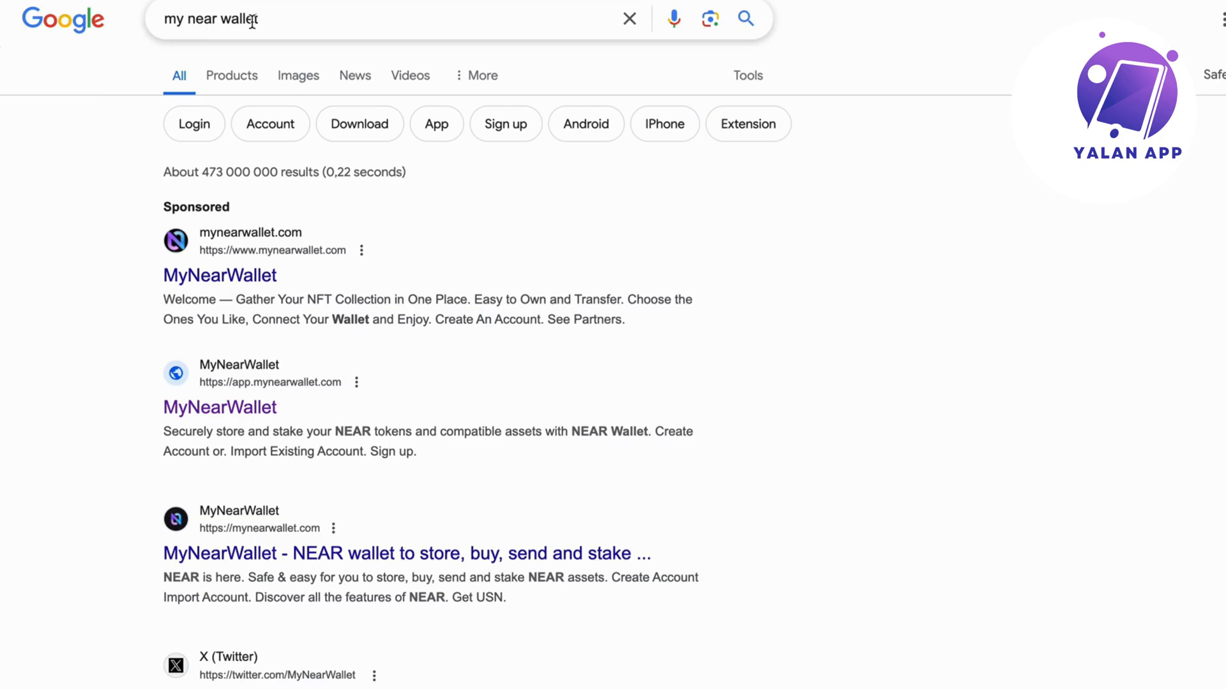
pyautogui.moveTo(586, 321)
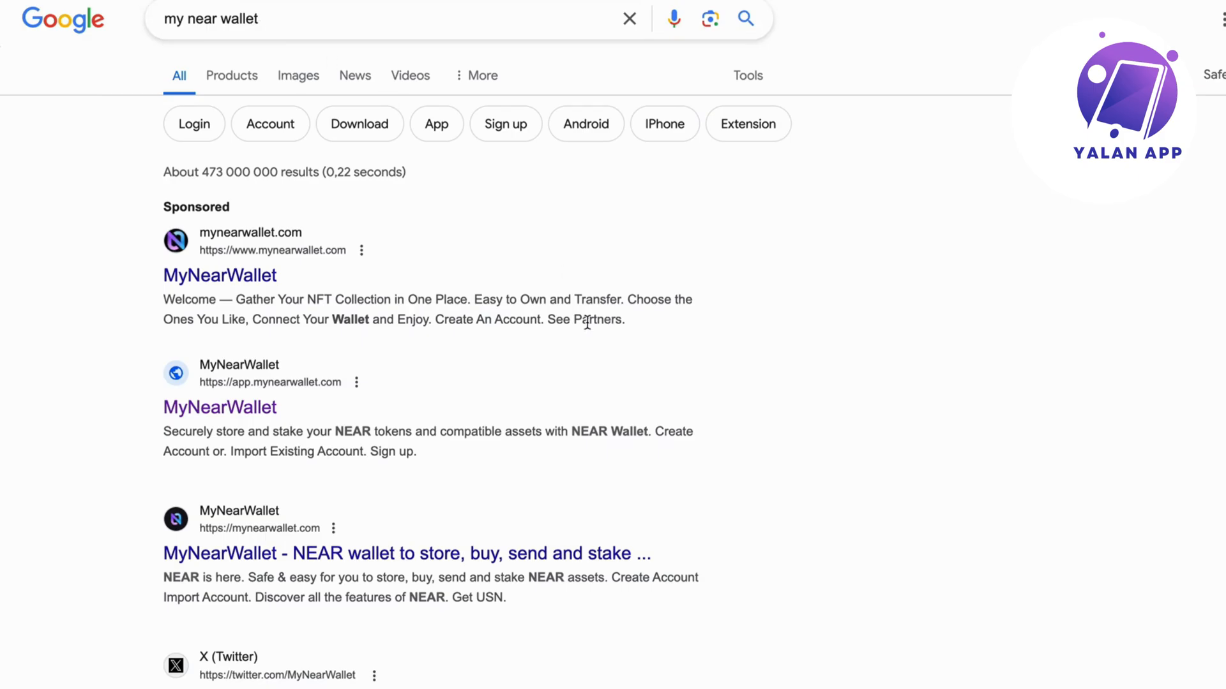
pyautogui.scroll(-3)
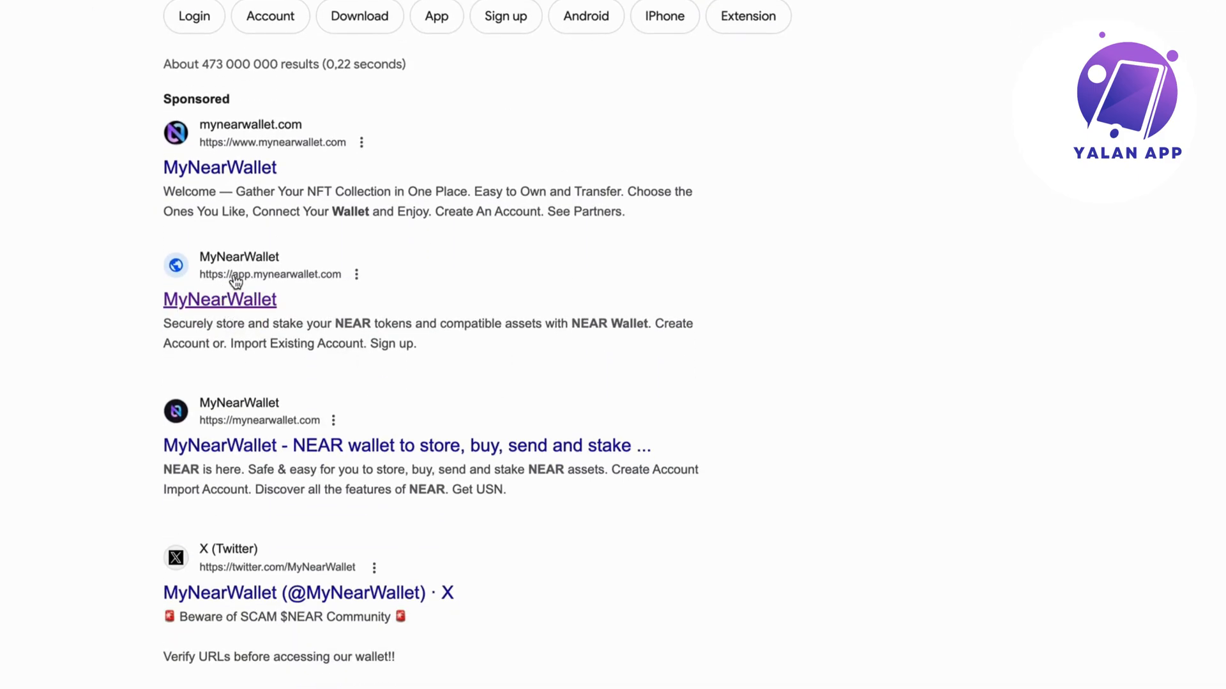
pyautogui.click(218, 299)
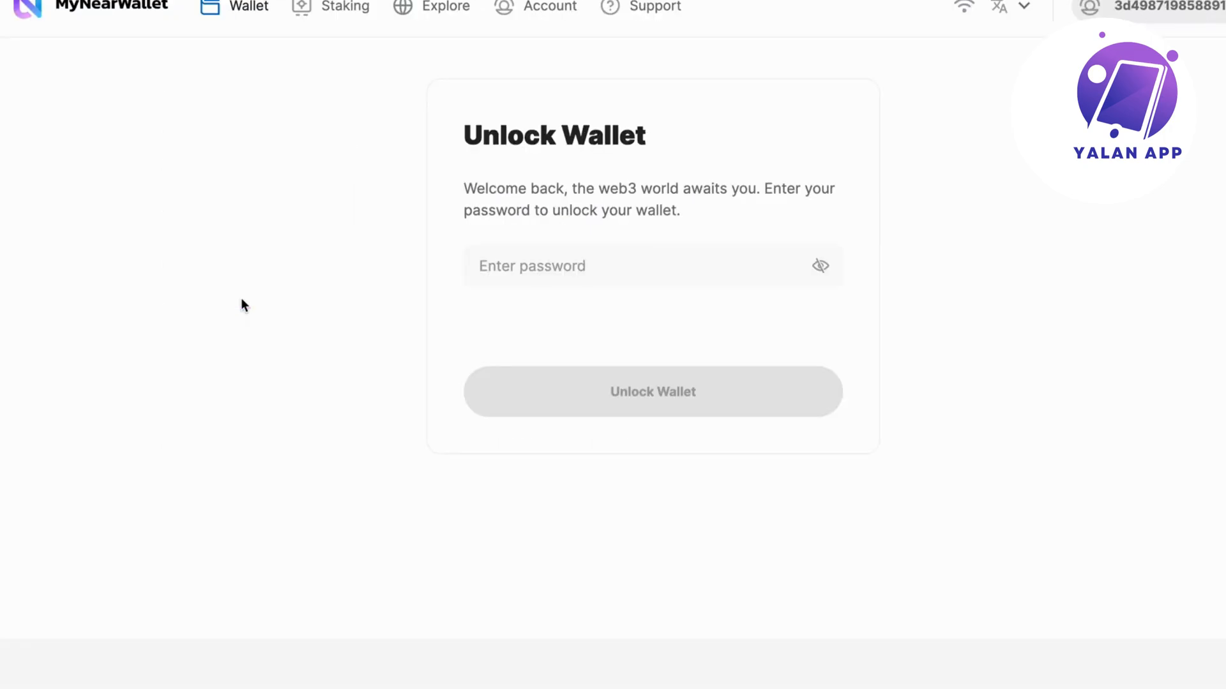
pyautogui.moveTo(462, 271)
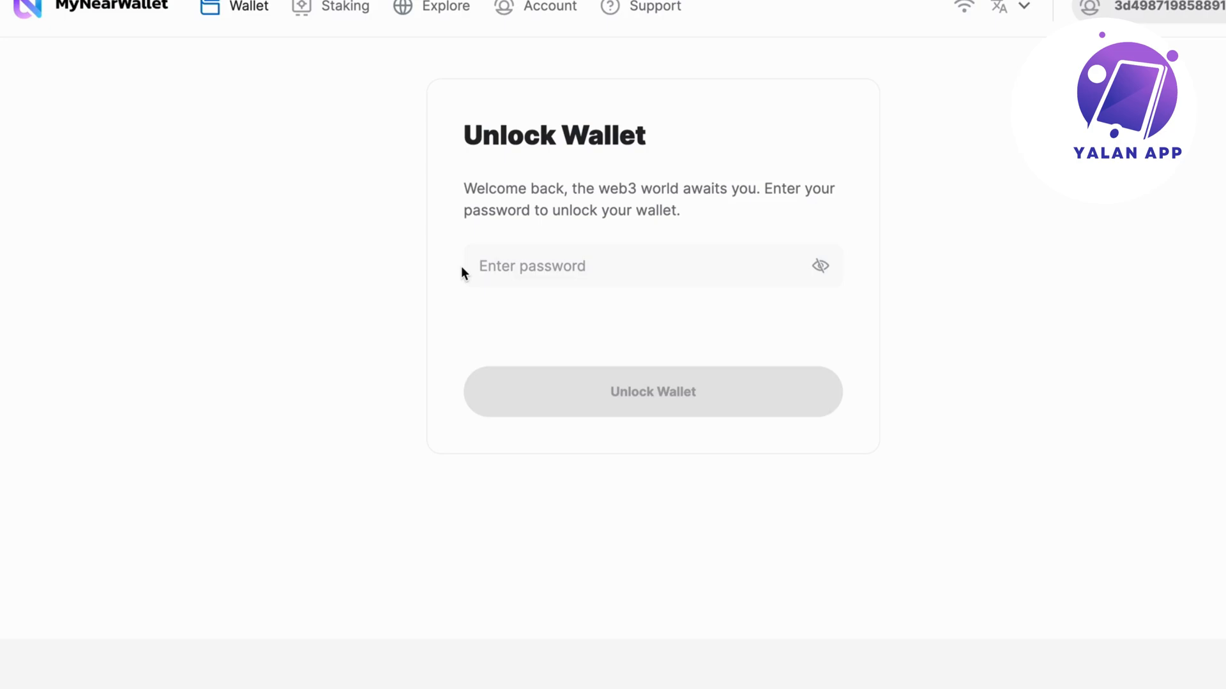
pyautogui.click(594, 266)
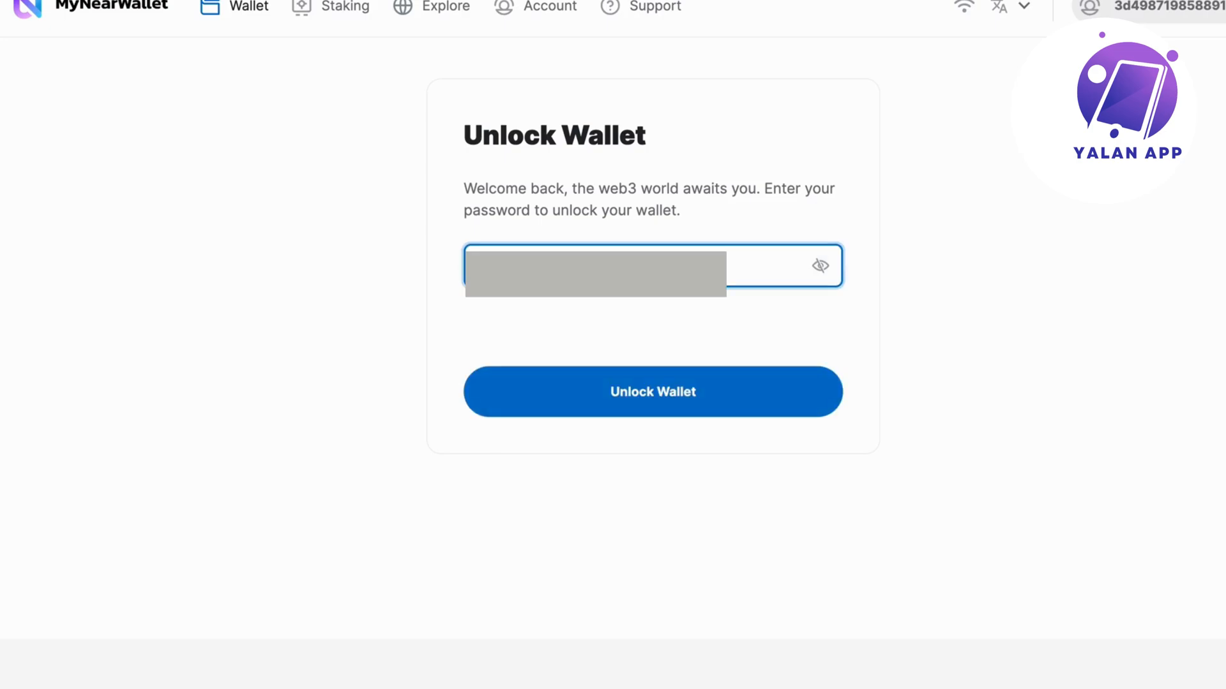
pyautogui.click(652, 392)
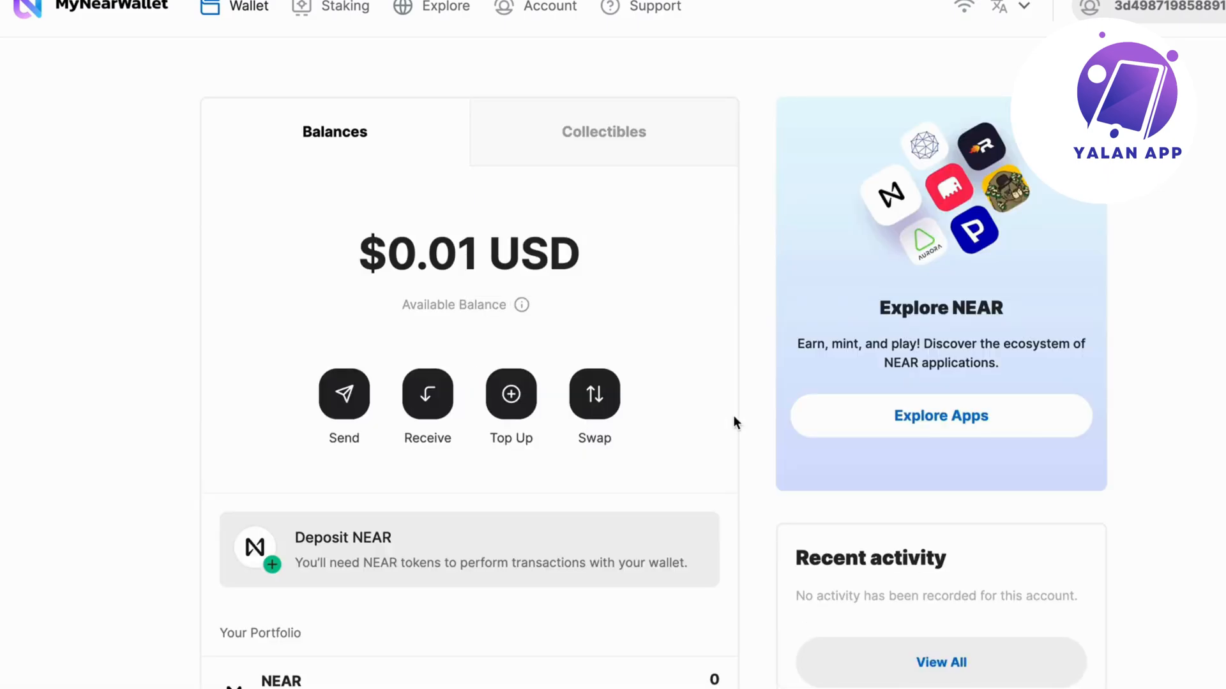
pyautogui.moveTo(592, 268)
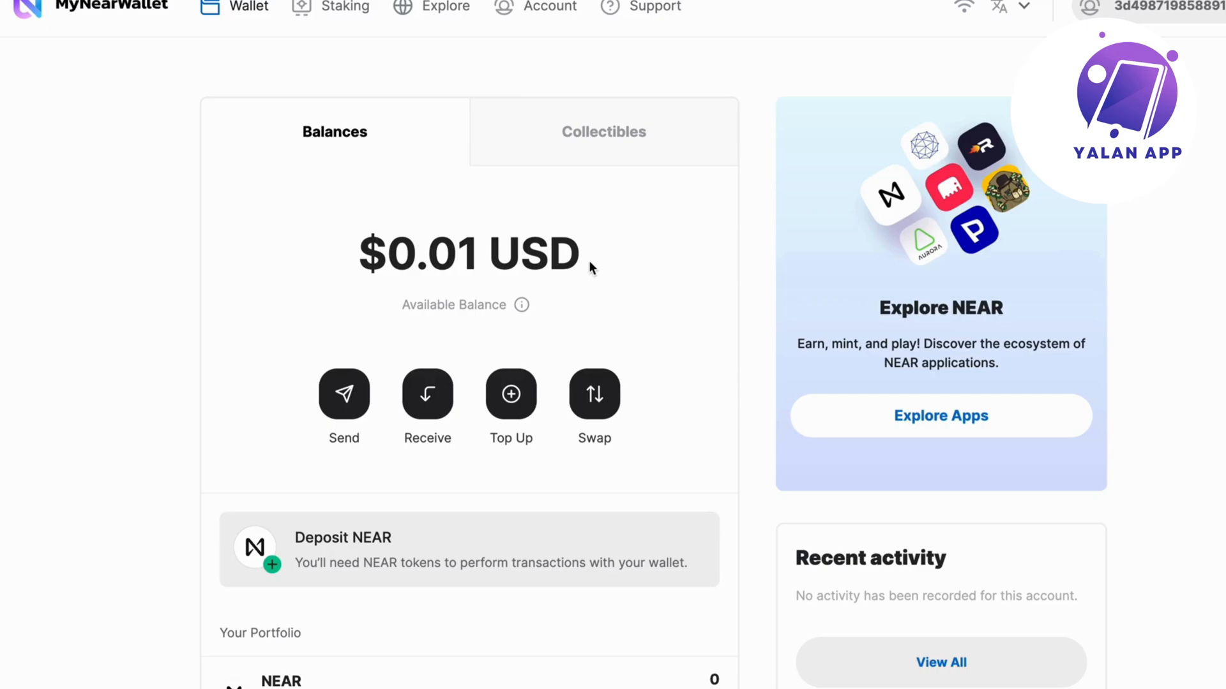
pyautogui.moveTo(411, 225)
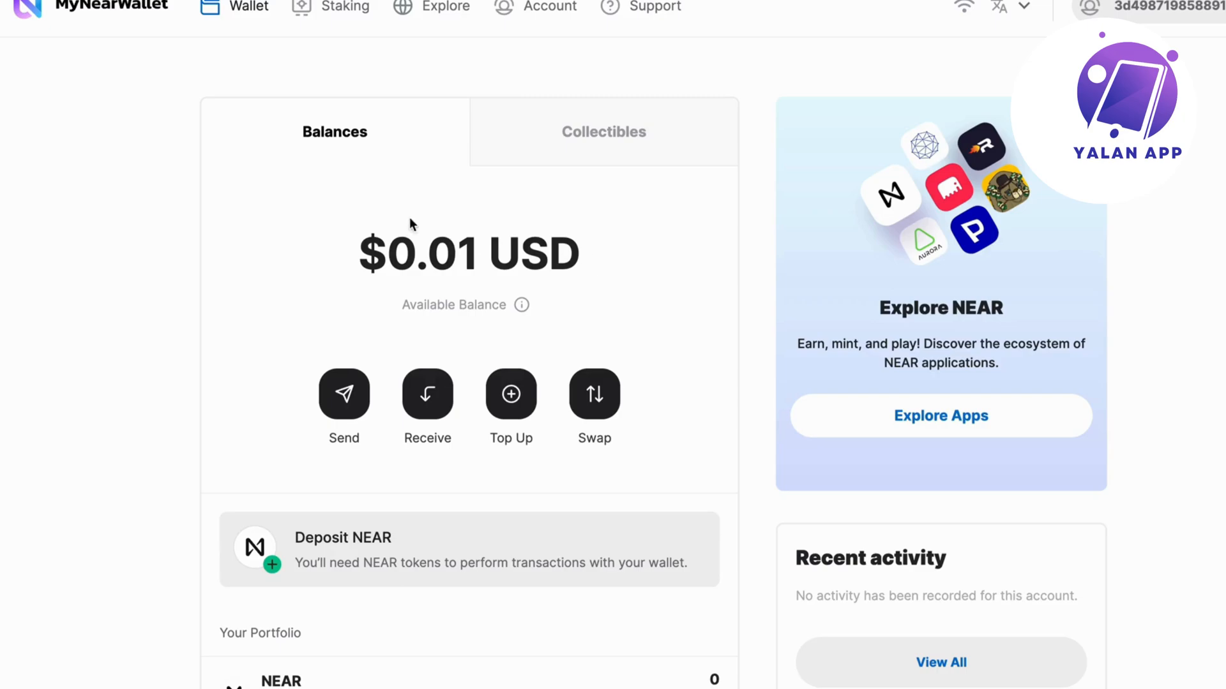
pyautogui.moveTo(446, 249)
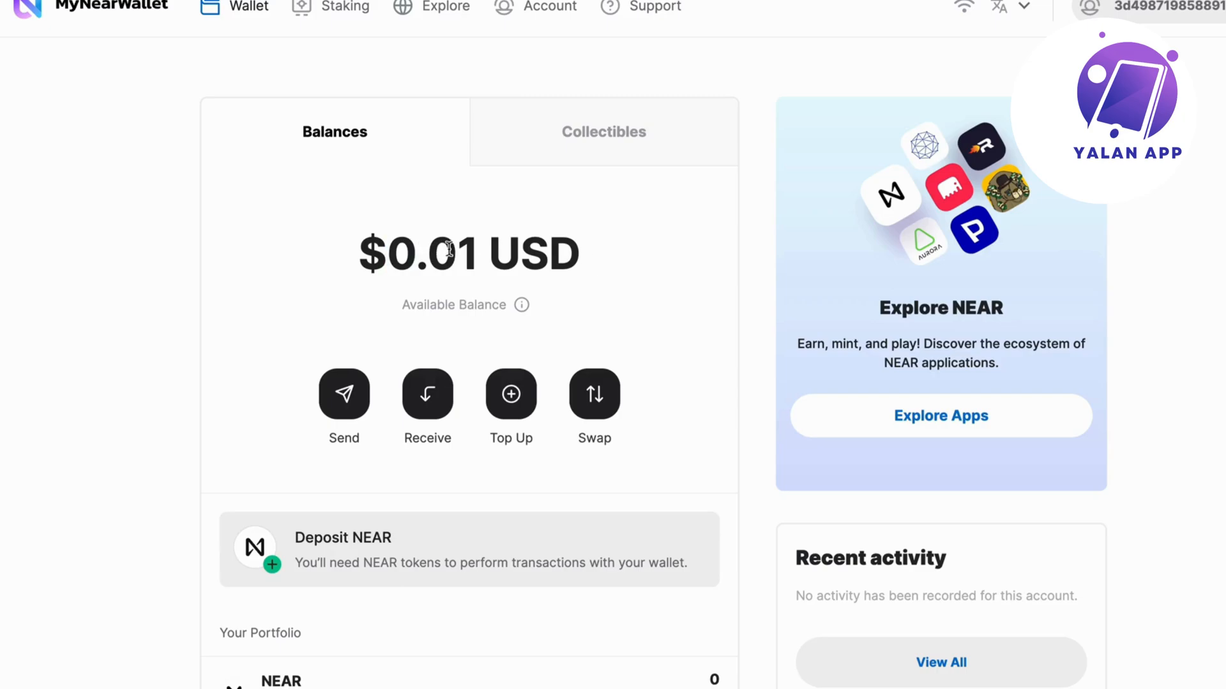
pyautogui.scroll(-3)
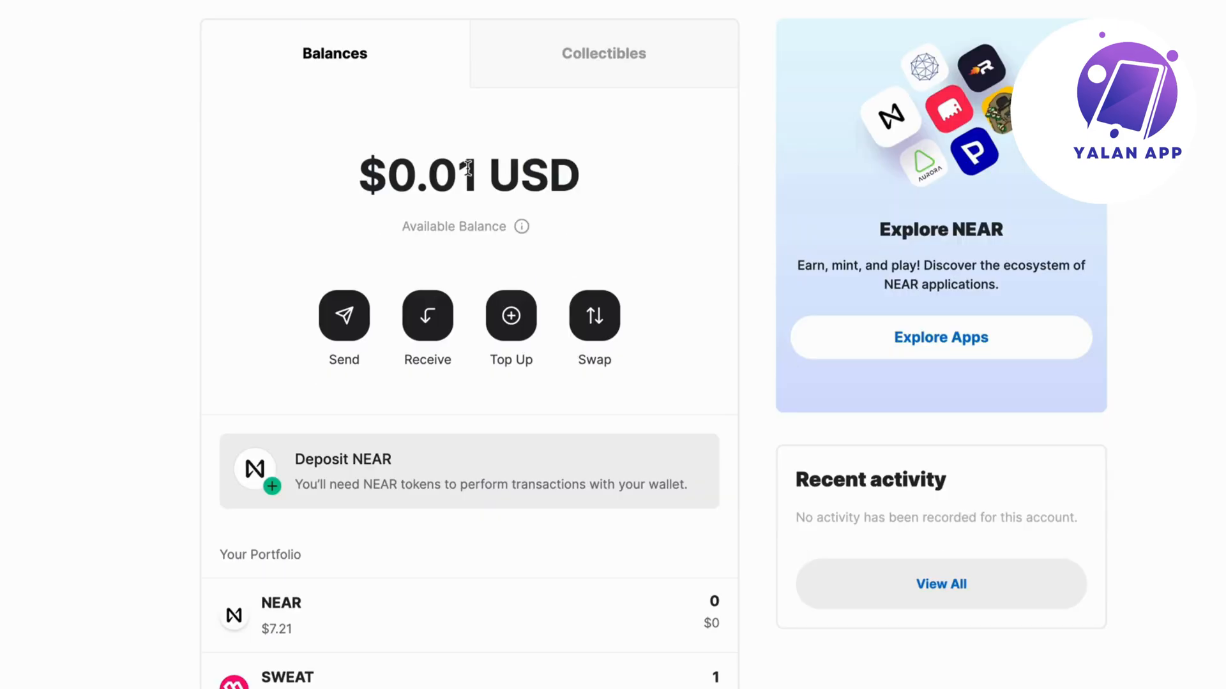
pyautogui.scroll(-3)
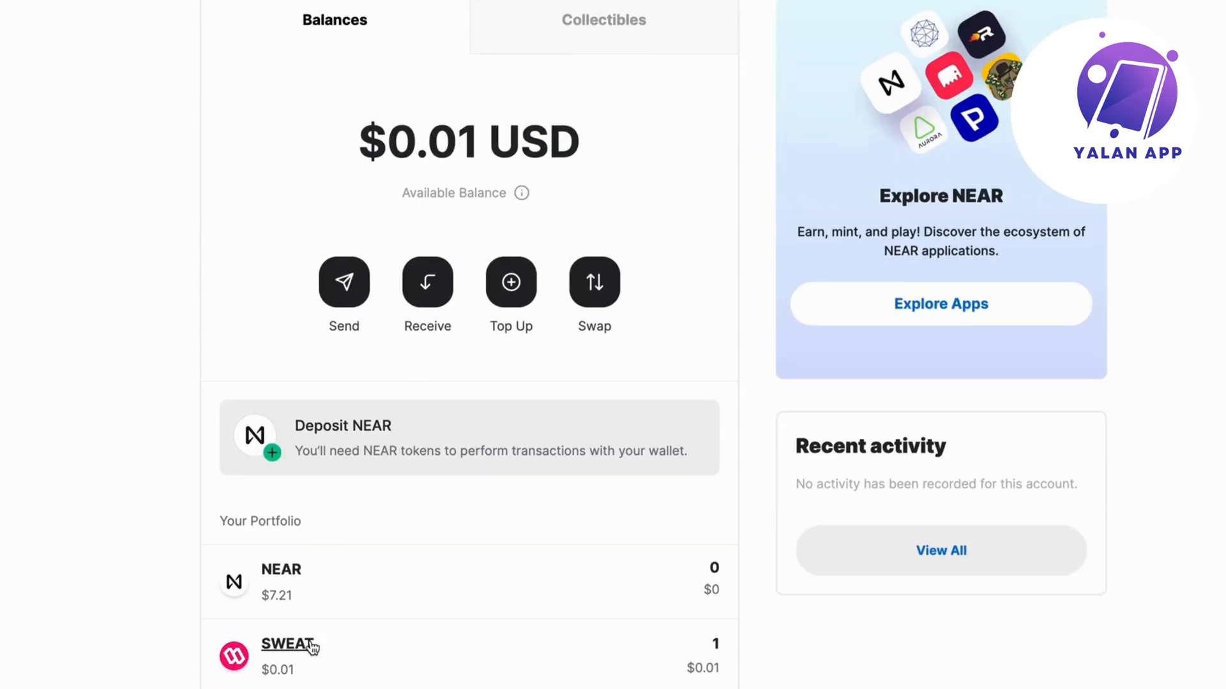
pyautogui.scroll(3)
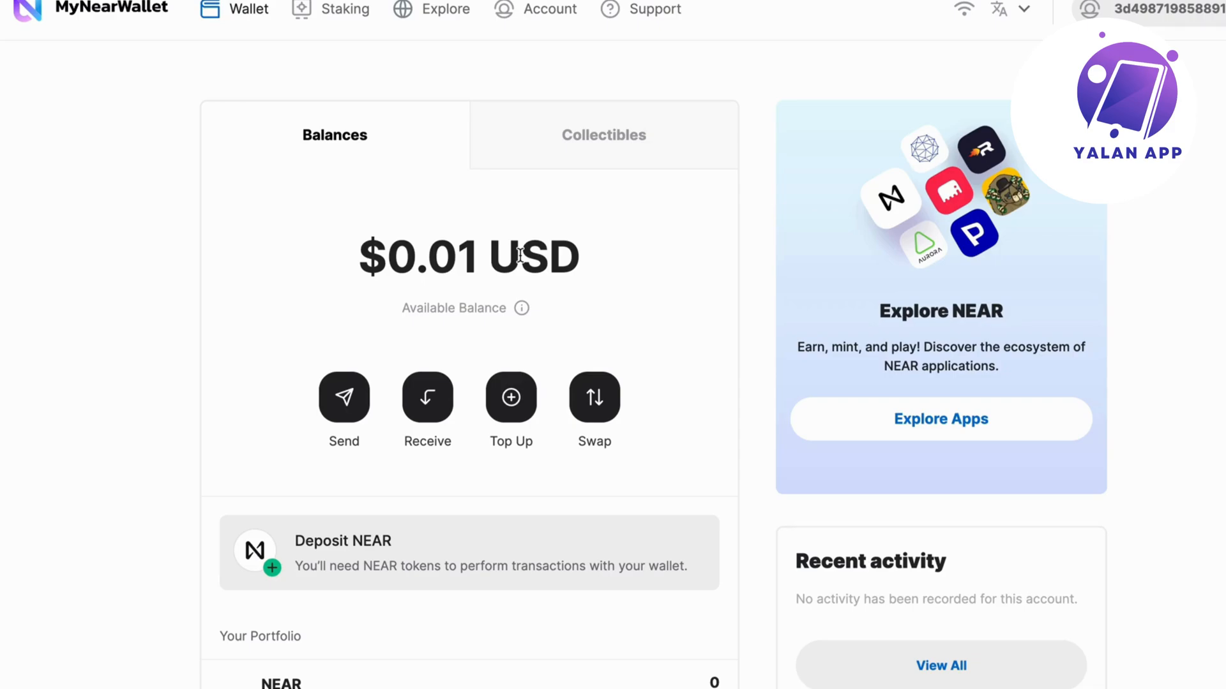
pyautogui.moveTo(407, 366)
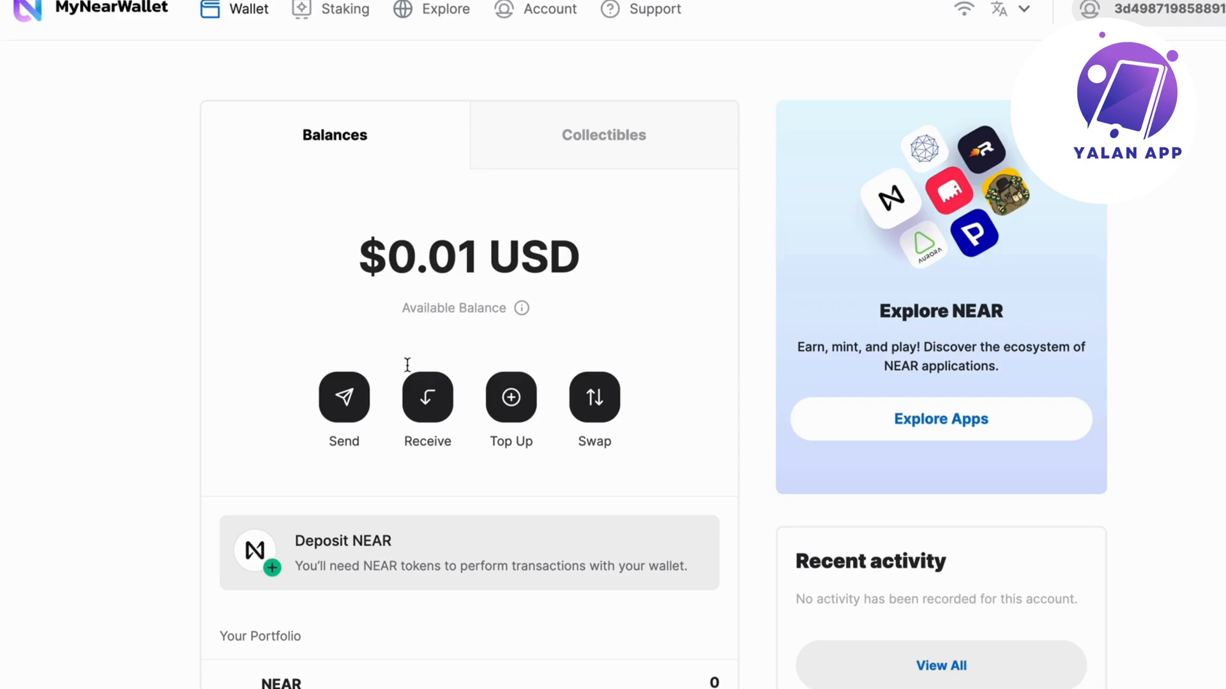
pyautogui.moveTo(664, 263)
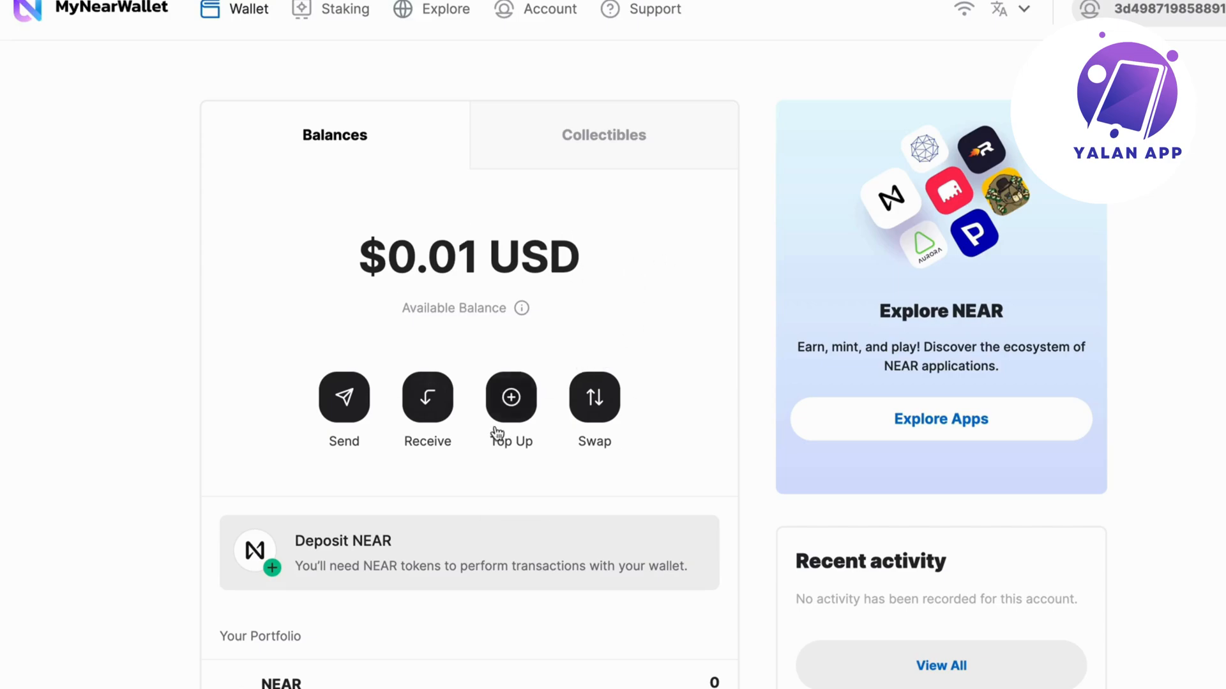
# Open the Receive page and copy the NEAR account ID
pyautogui.click(427, 397)
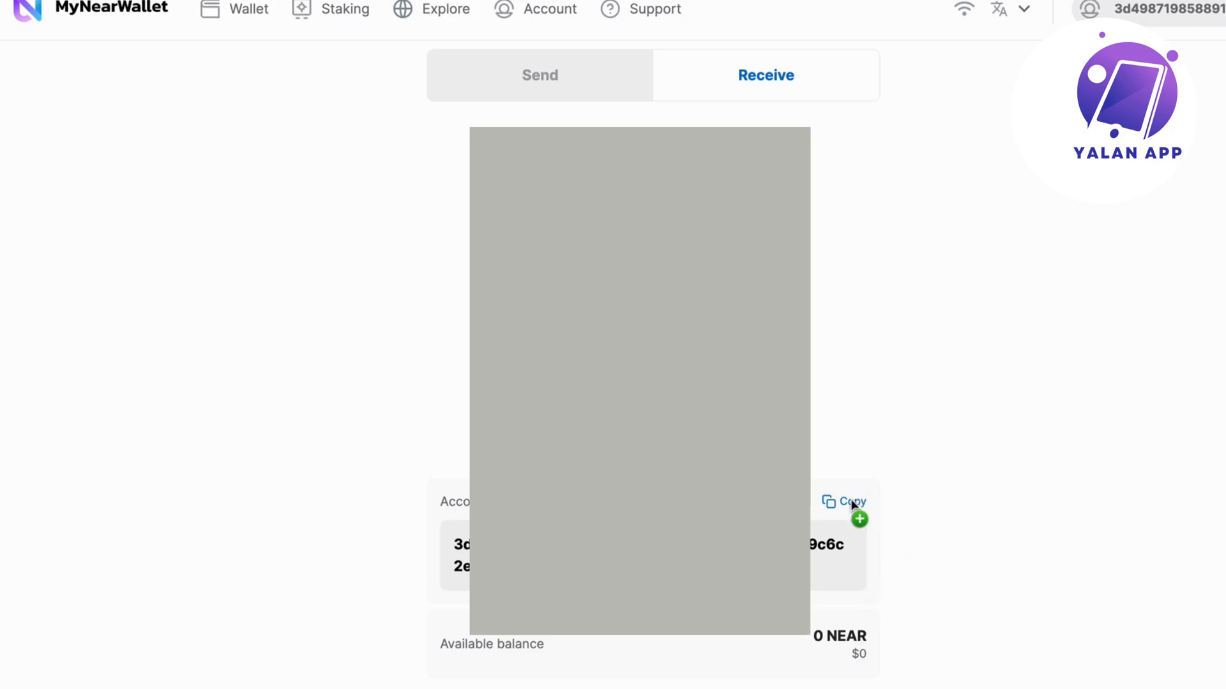
pyautogui.click(851, 501)
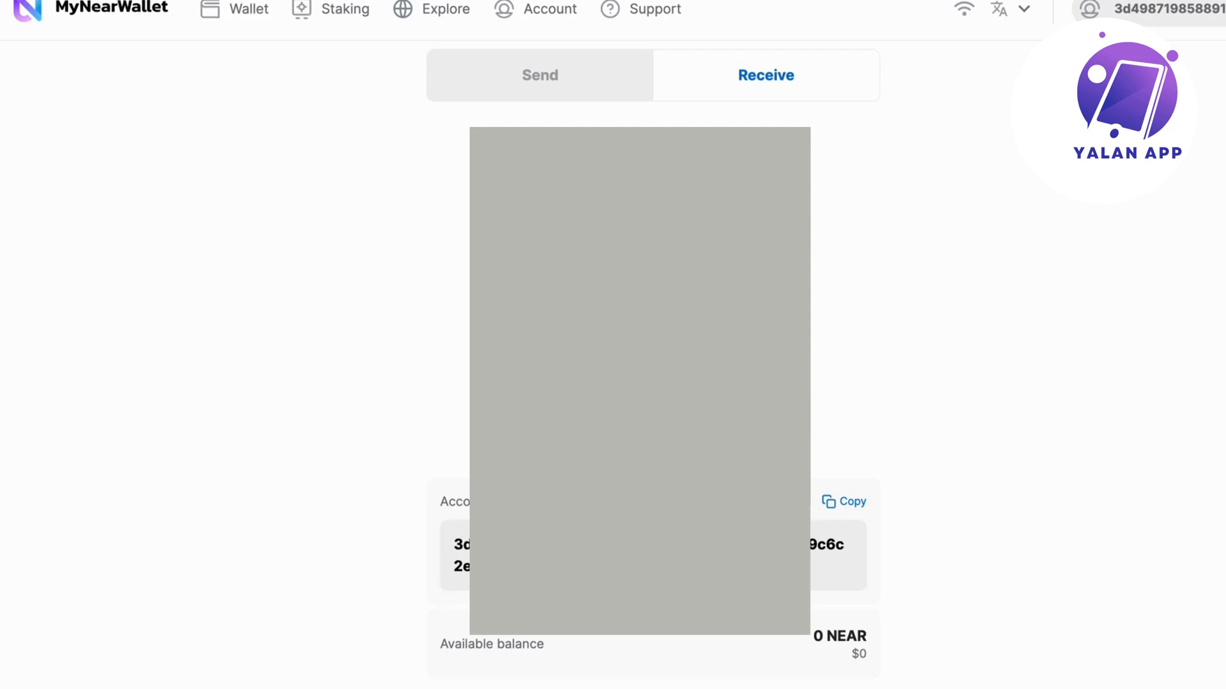
pyautogui.moveTo(1028, 494)
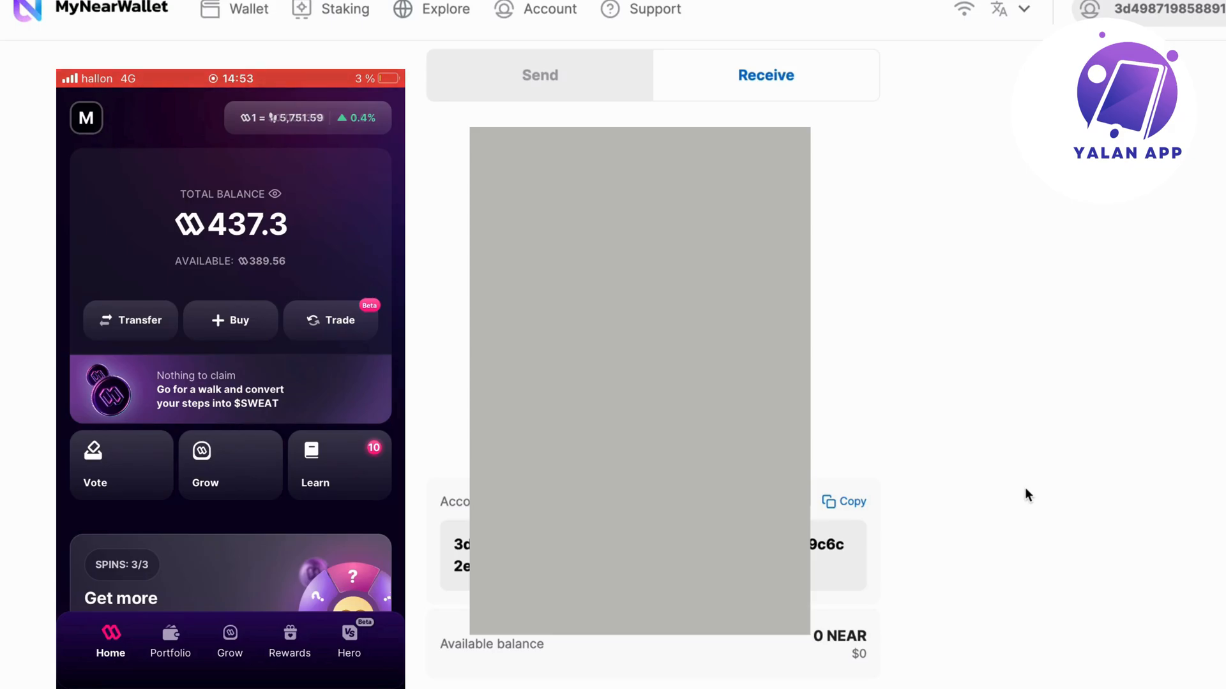
# In Sweat Wallet, open Wallet and start a SWEAT send to reach 'Enter a wallet'
pyautogui.click(130, 320)
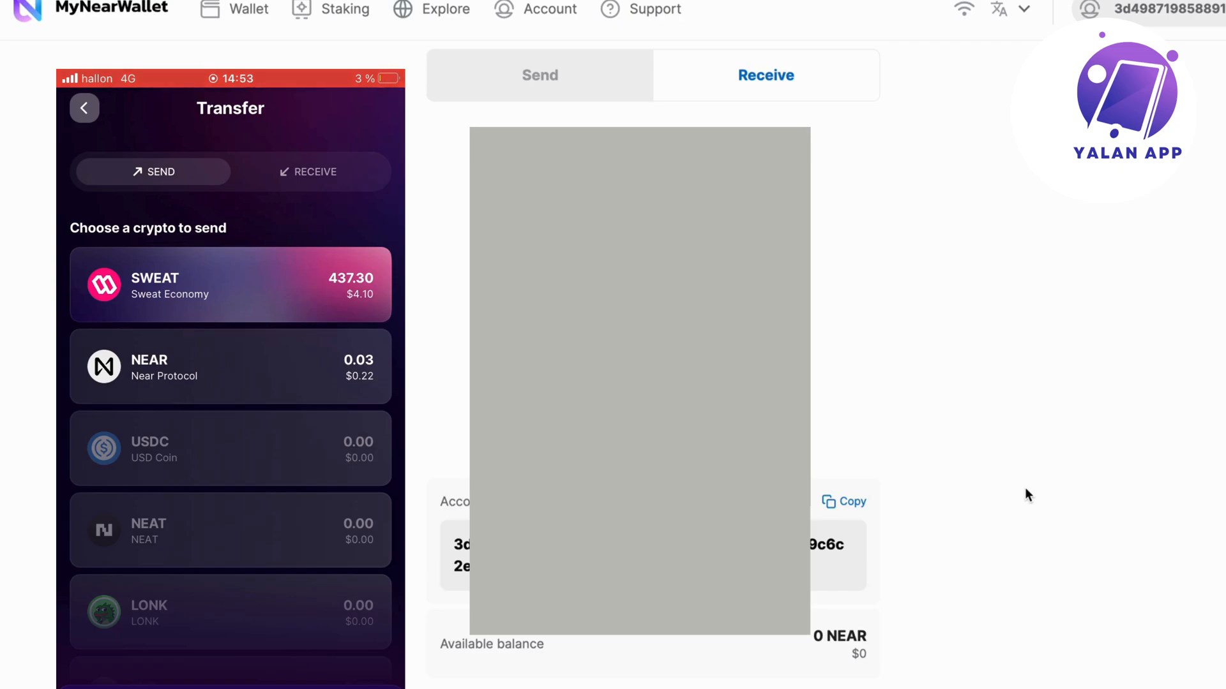
pyautogui.click(229, 284)
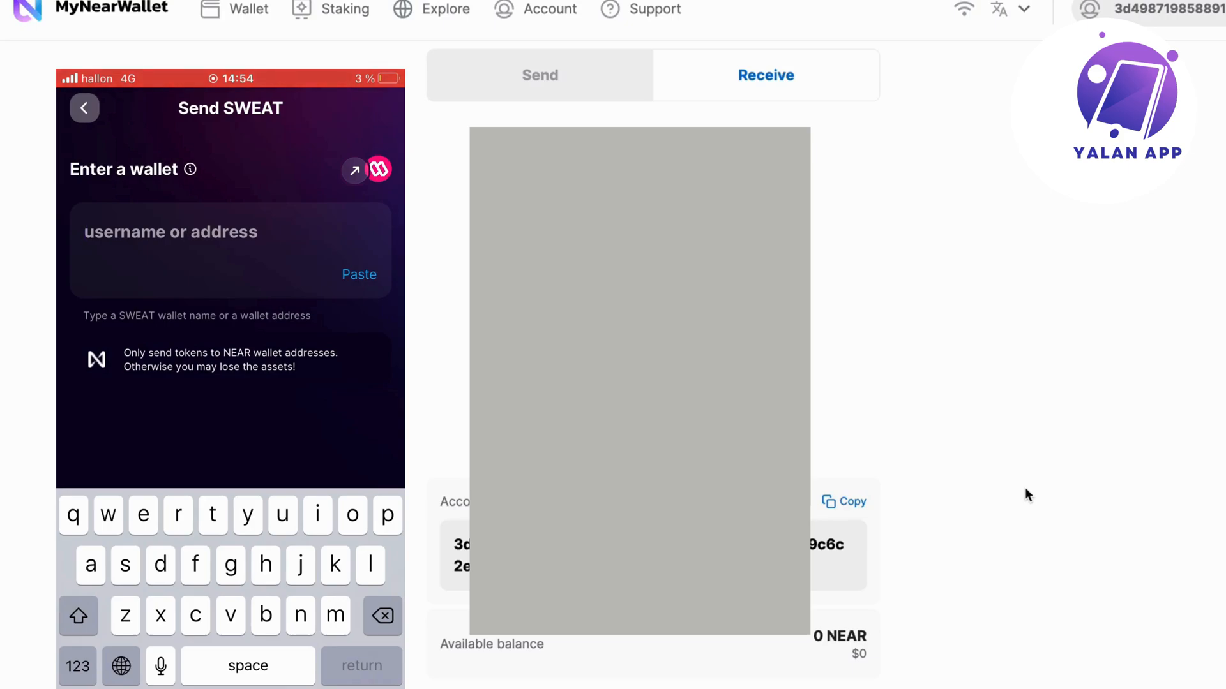
# Paste the copied MyNearWallet account address as the SWEAT recipient
pyautogui.click(230, 250)
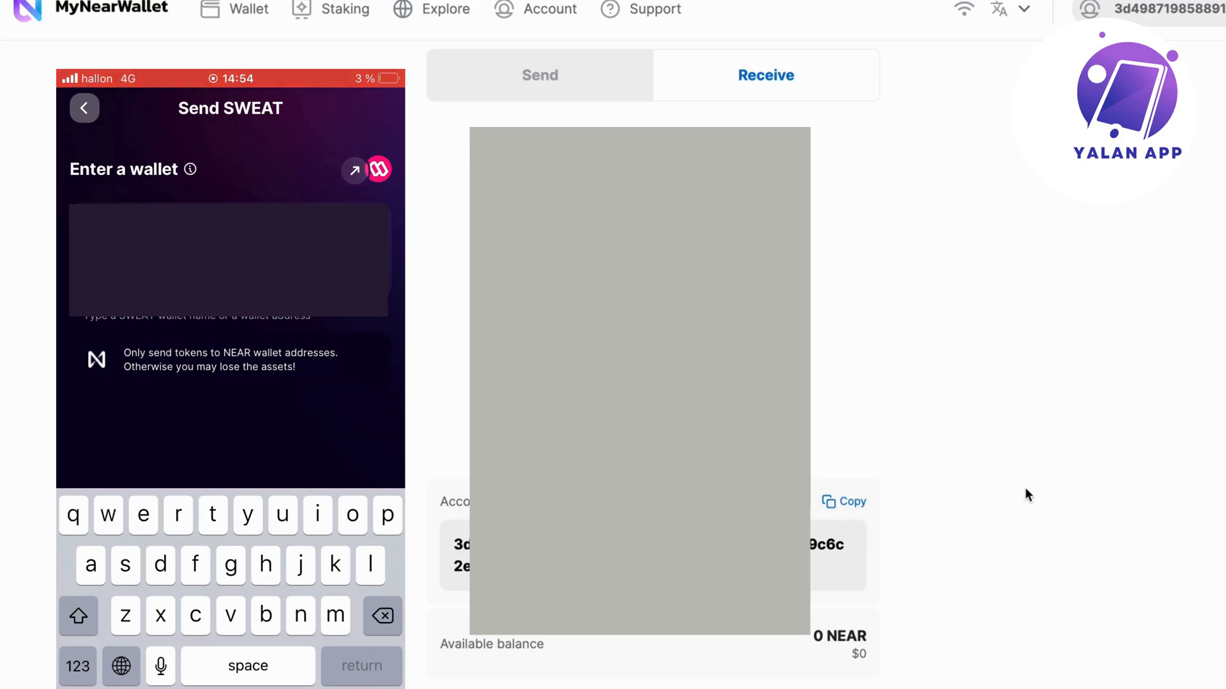
pyautogui.moveTo(1071, 460)
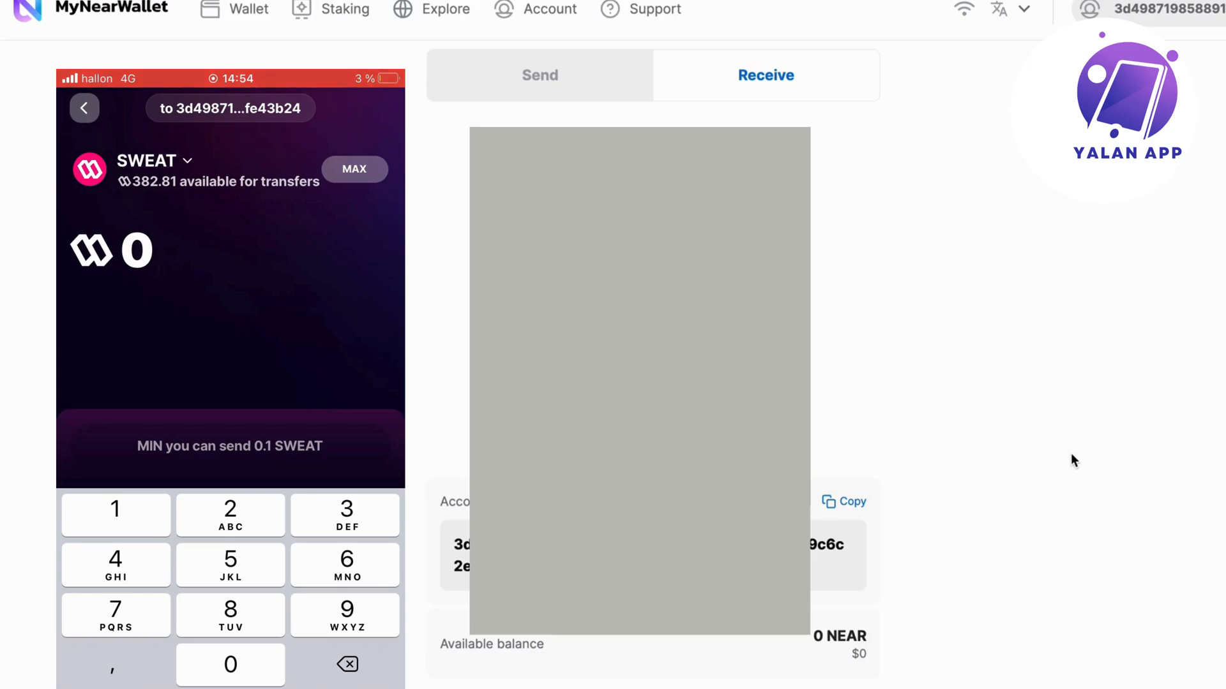
# Transfer 1 SWEAT with a 1.01 SWEAT fee and dismiss the Congratulations screen
pyautogui.click(115, 509)
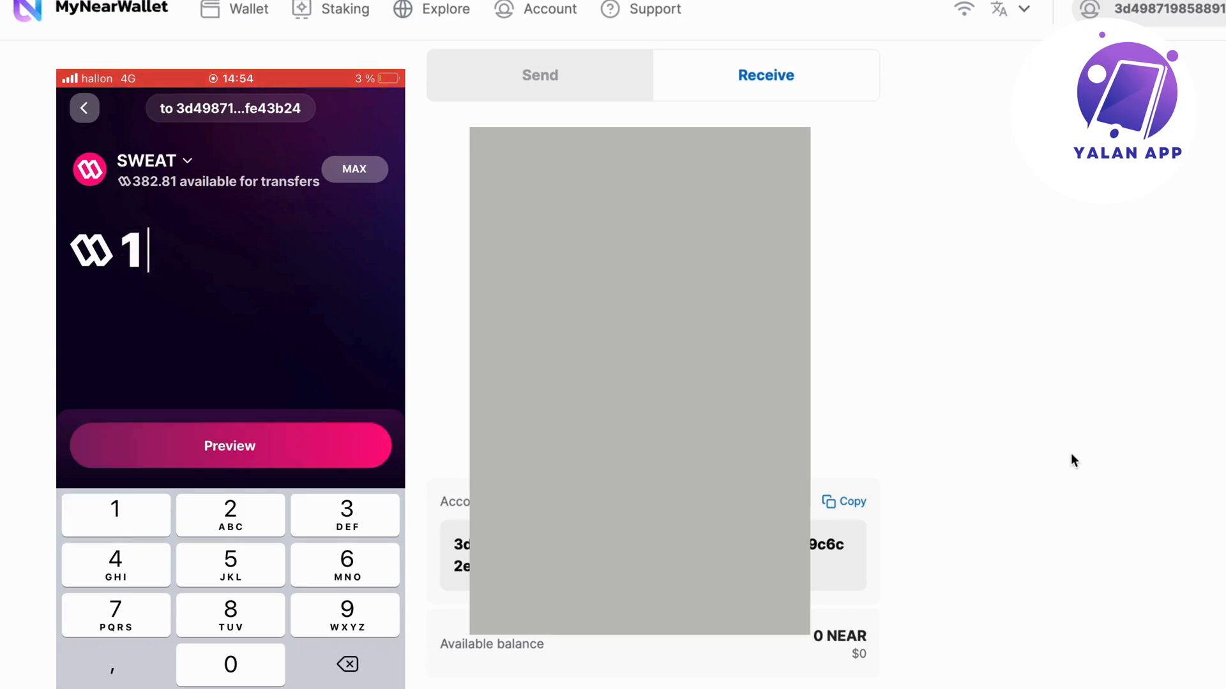
pyautogui.click(230, 446)
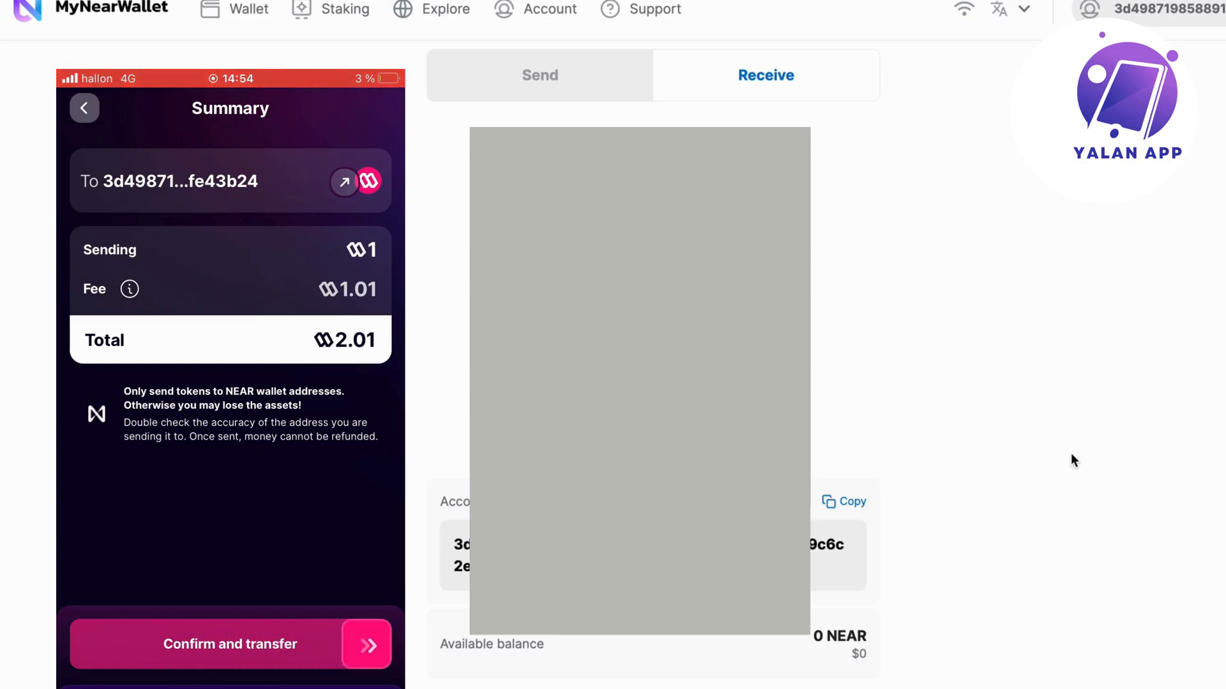
pyautogui.click(229, 644)
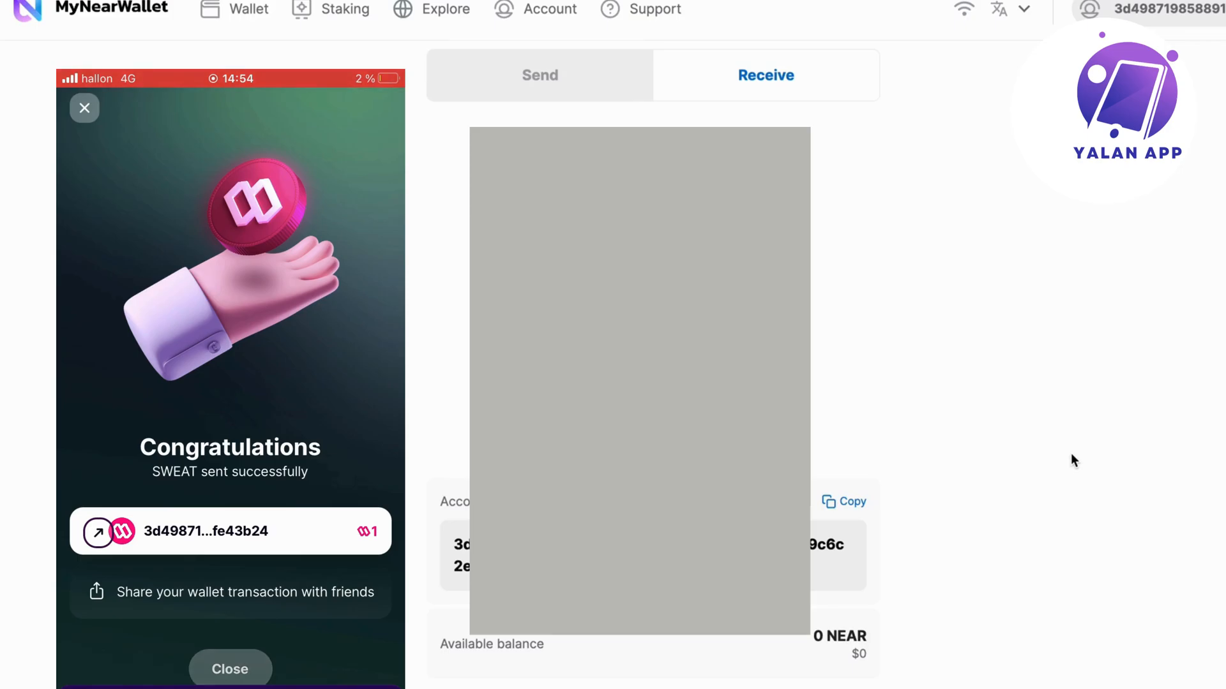
pyautogui.click(230, 668)
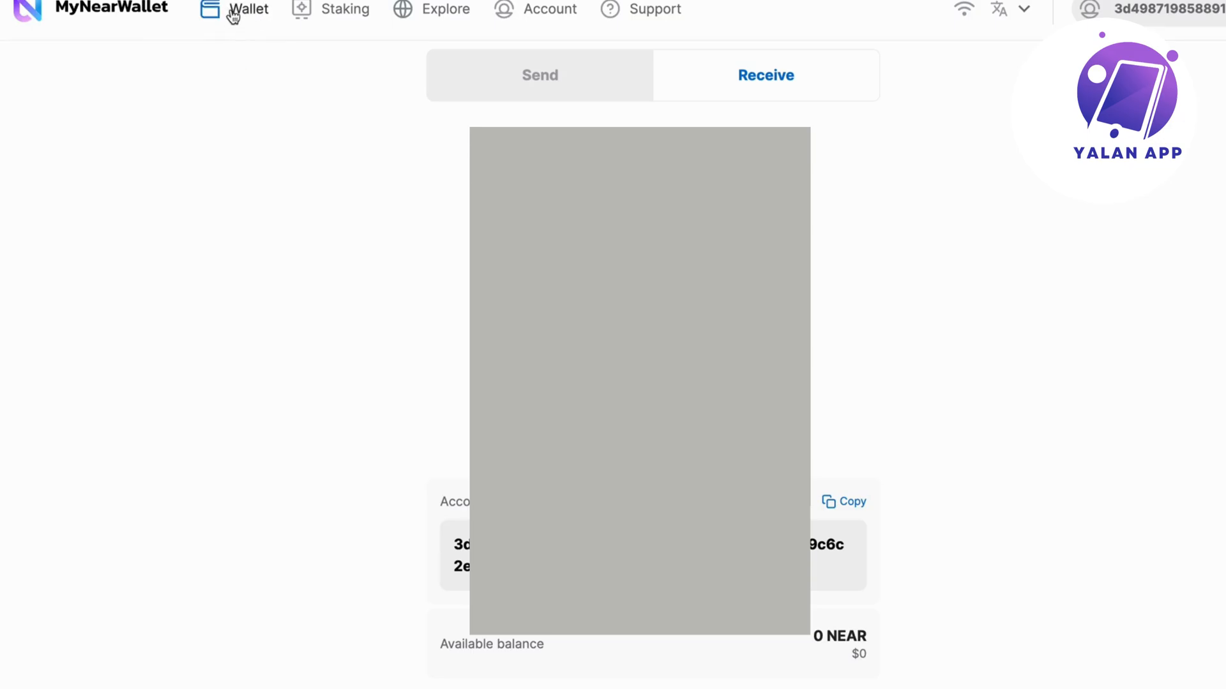
# Check Your Portfolio on the Wallet dashboard, where SWEAT still shows 1
pyautogui.click(248, 10)
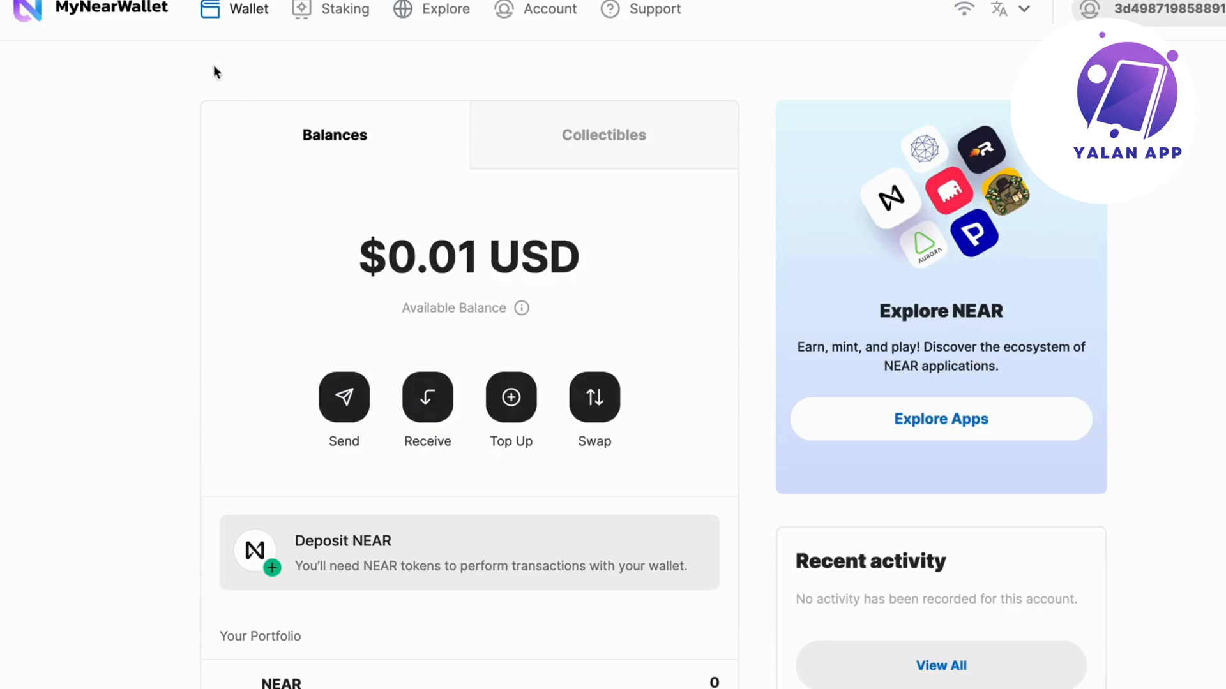
pyautogui.moveTo(561, 436)
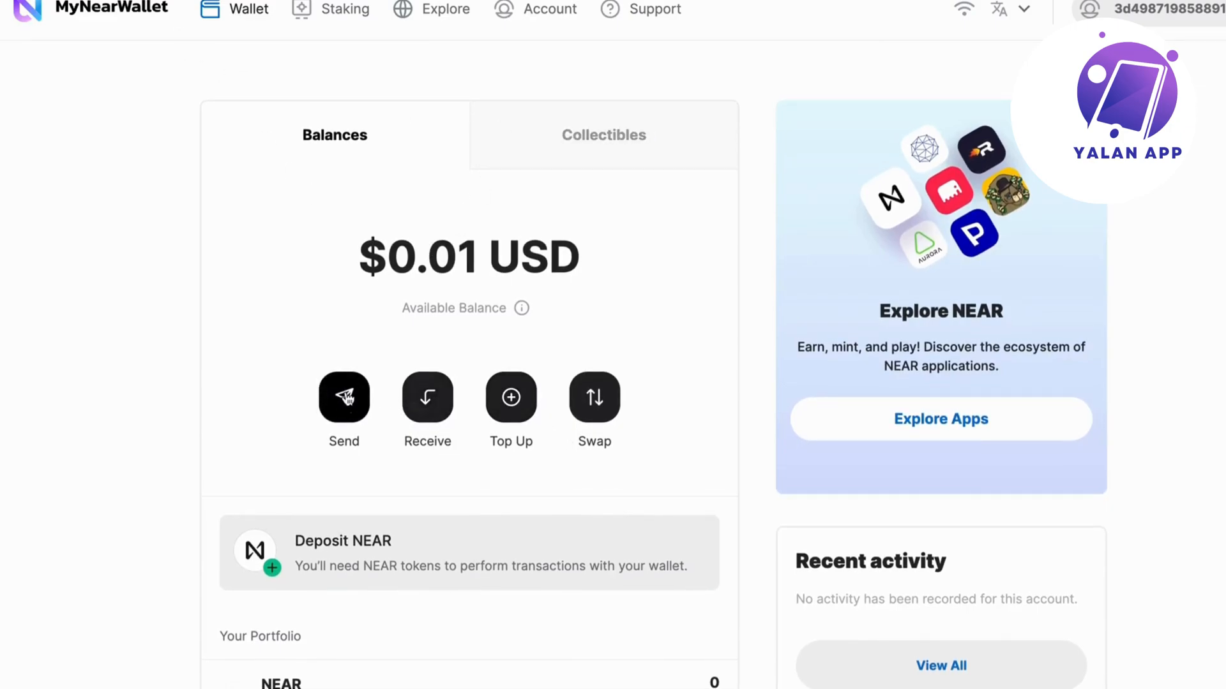
pyautogui.scroll(-3)
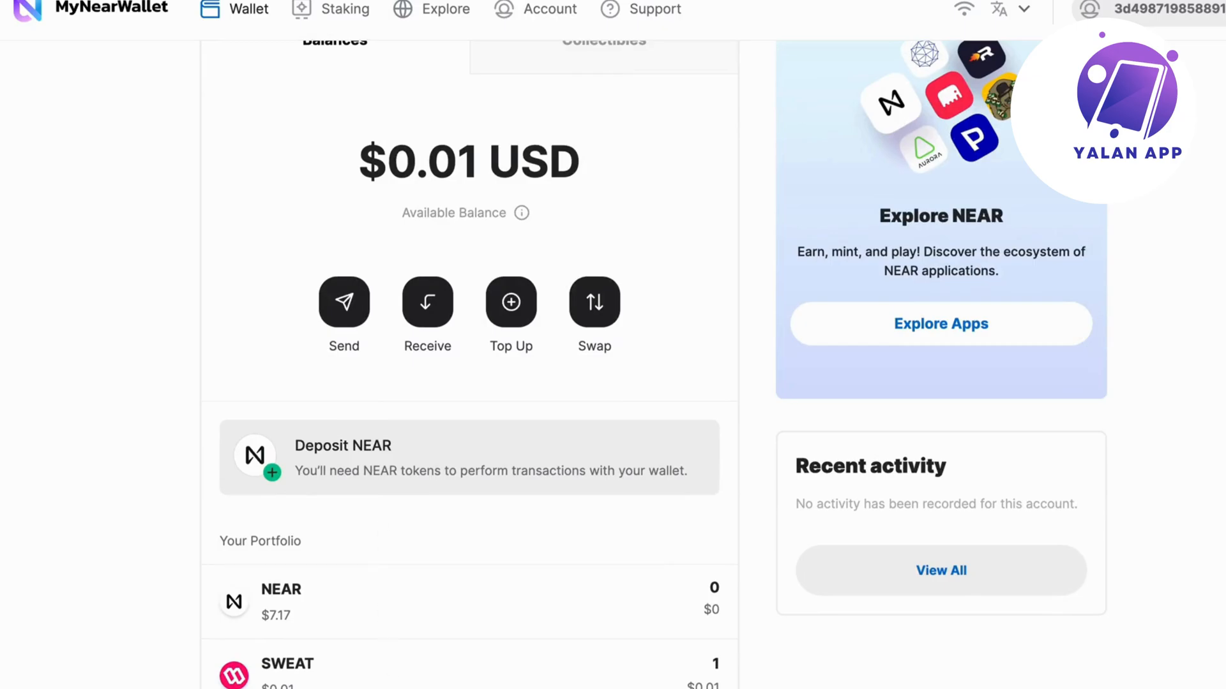
pyautogui.scroll(3)
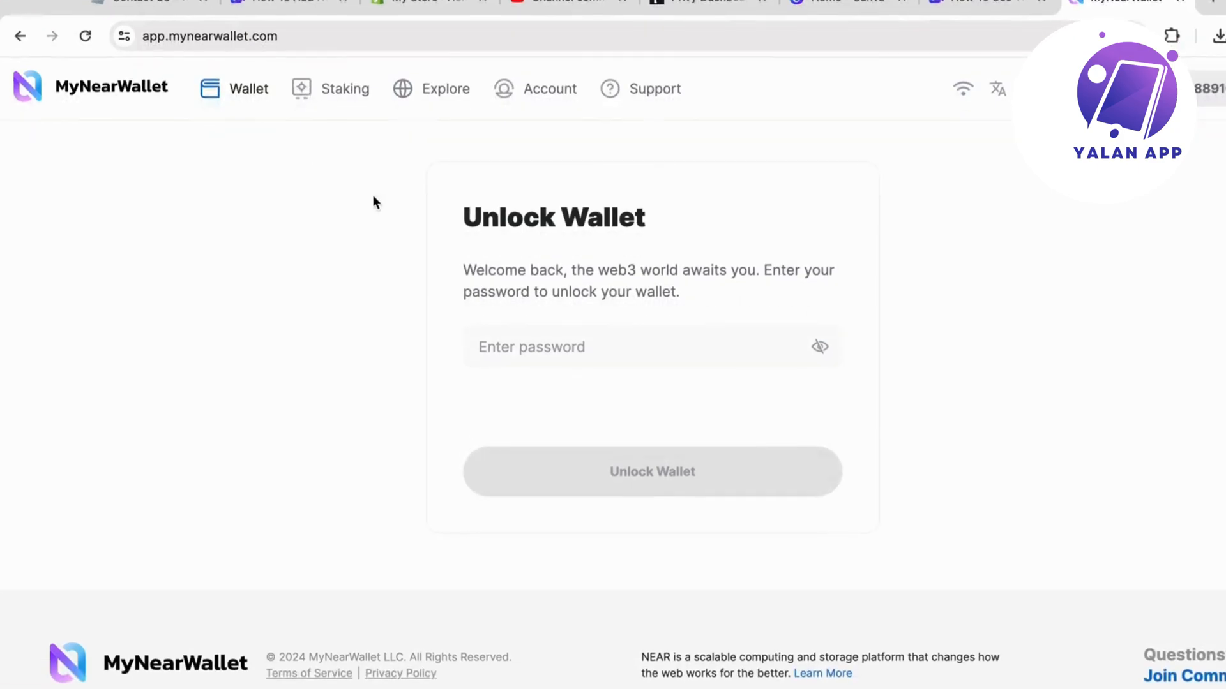
# Unlock the wallet again with the password, reaching the $0.02 USD dashboard
pyautogui.click(652, 348)
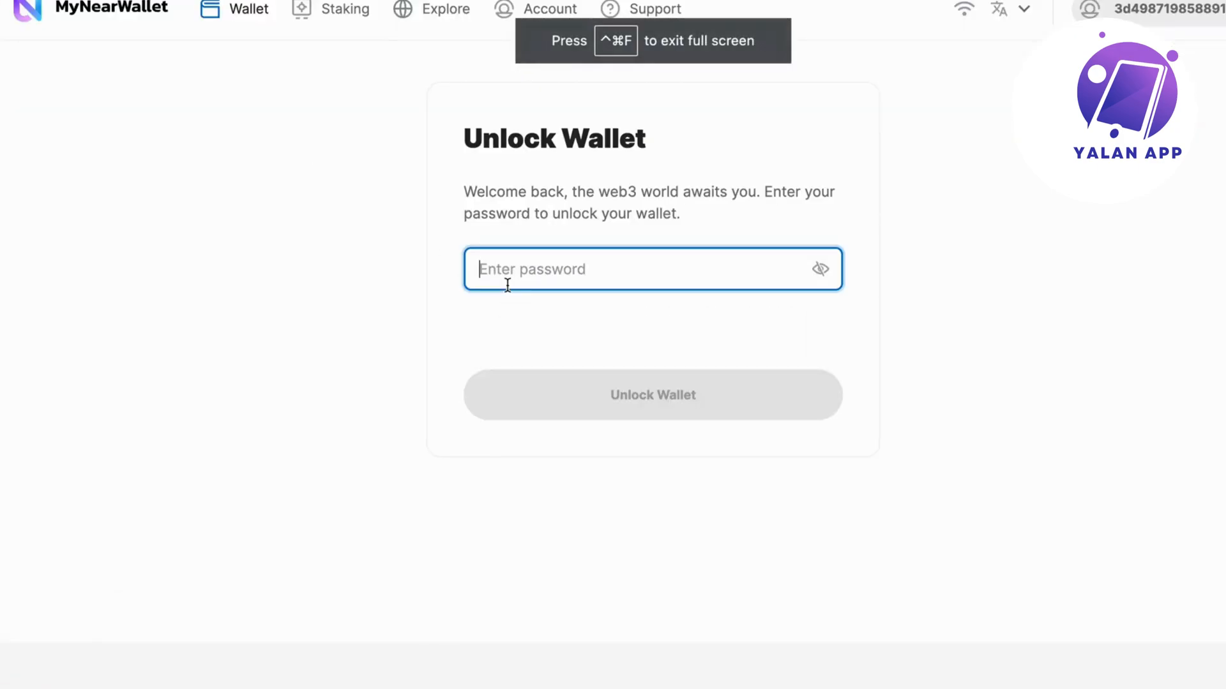
pyautogui.write('password')
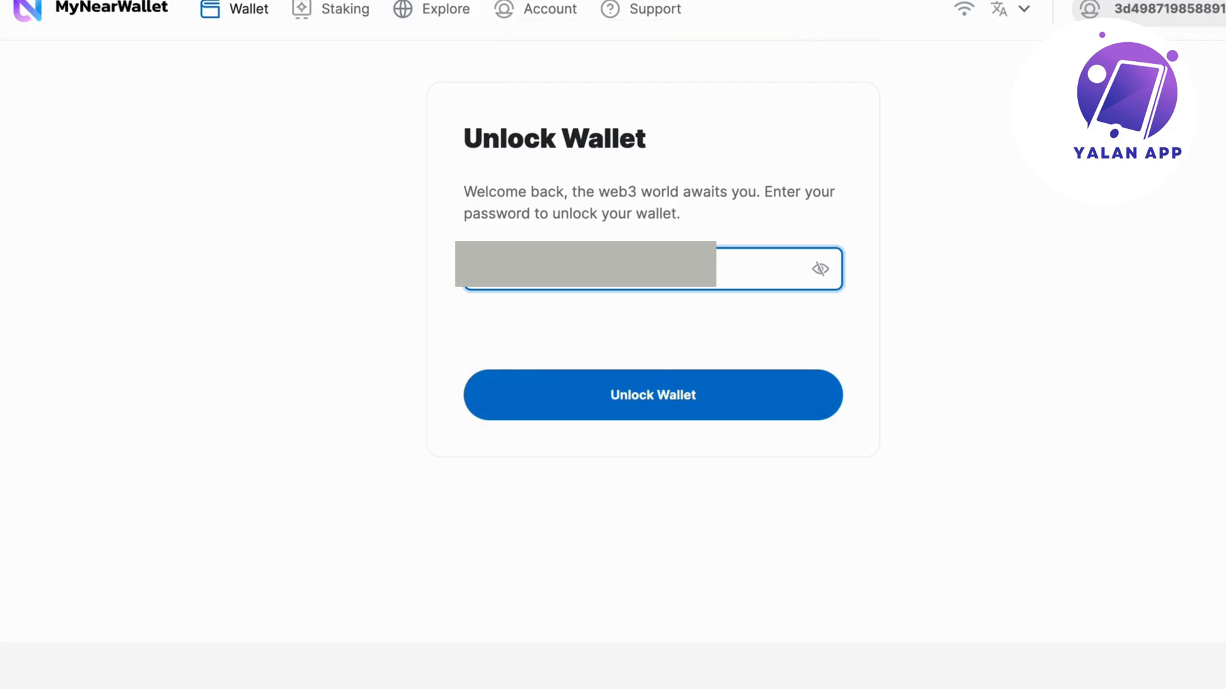
pyautogui.click(652, 395)
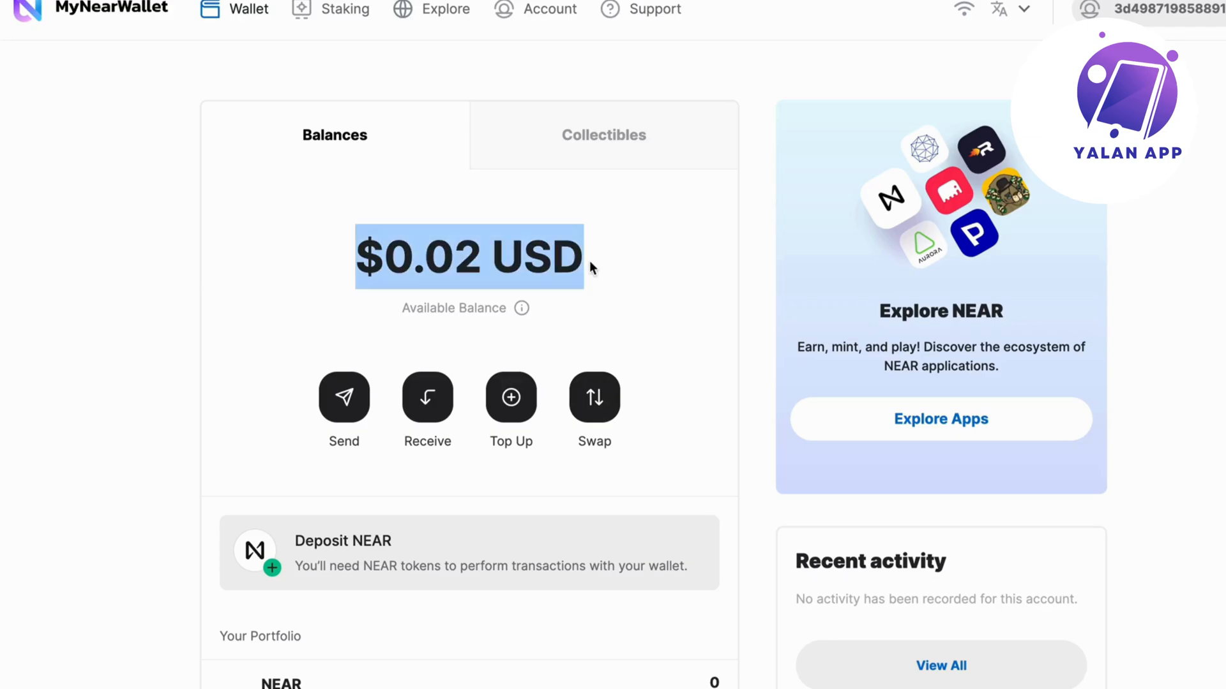
pyautogui.scroll(-3)
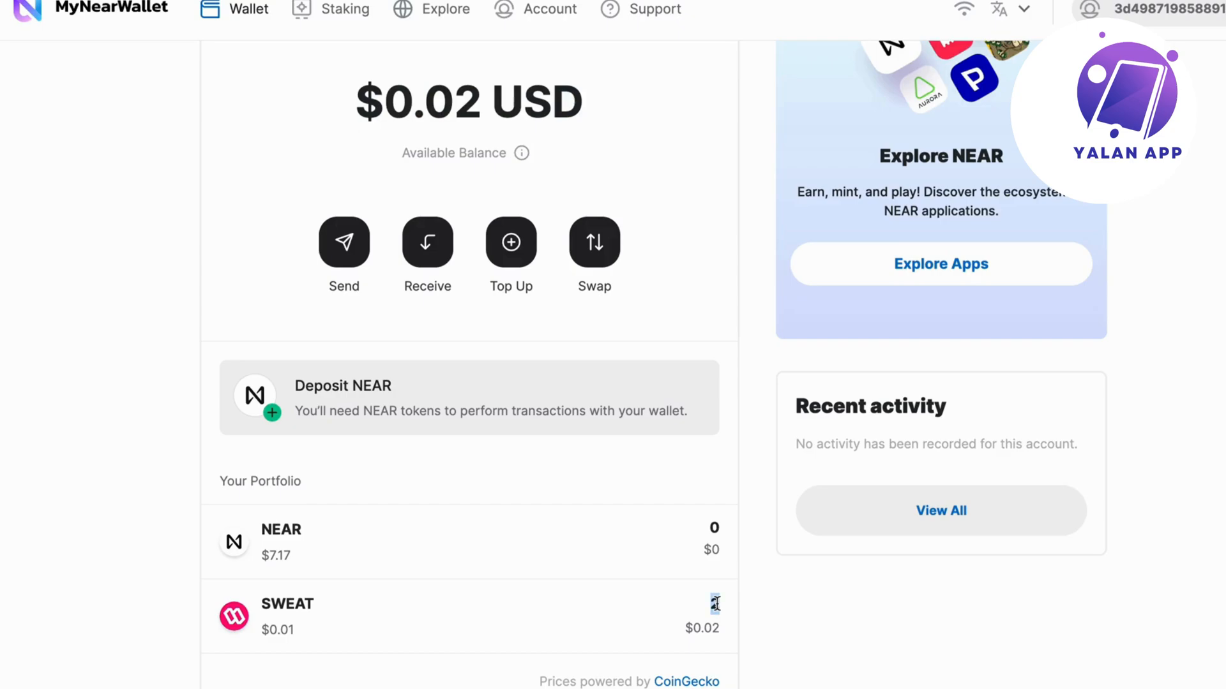
pyautogui.scroll(3)
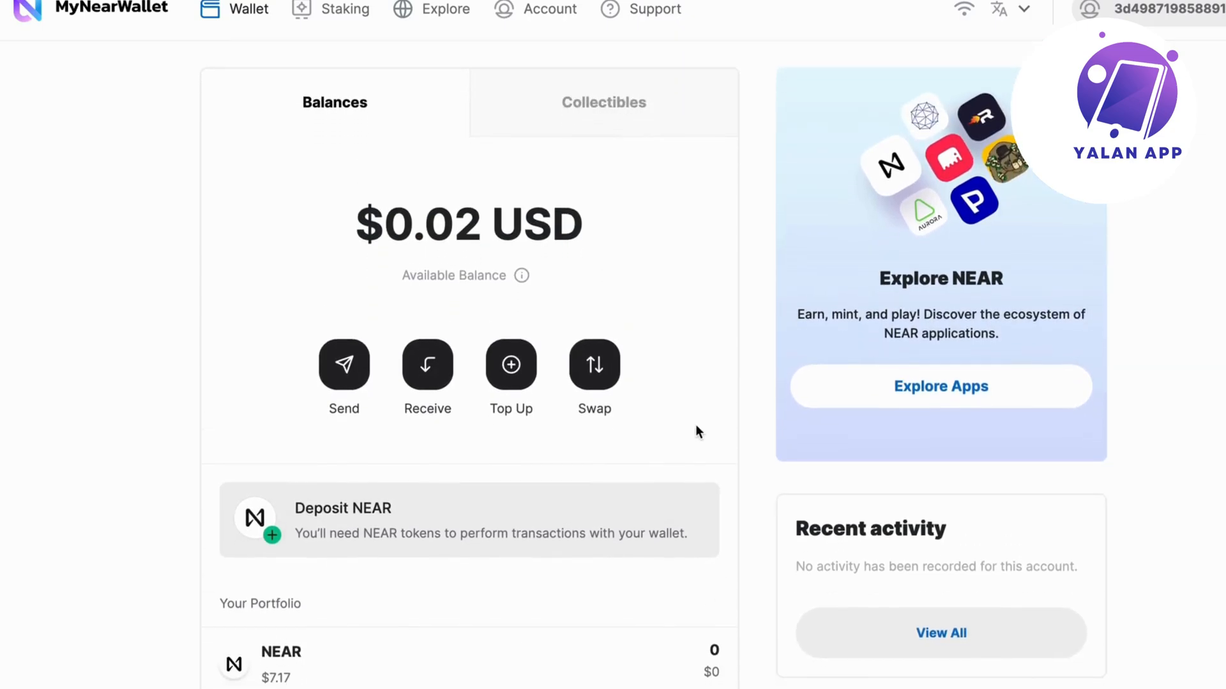
pyautogui.scroll(-3)
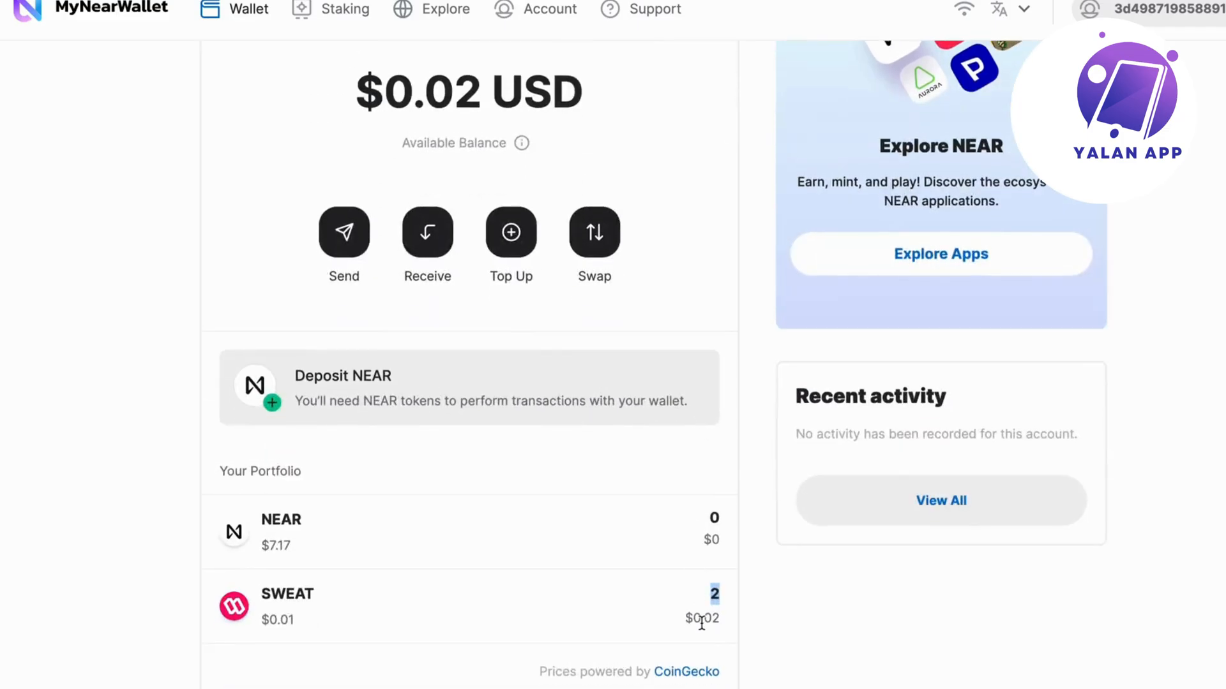
pyautogui.moveTo(711, 602)
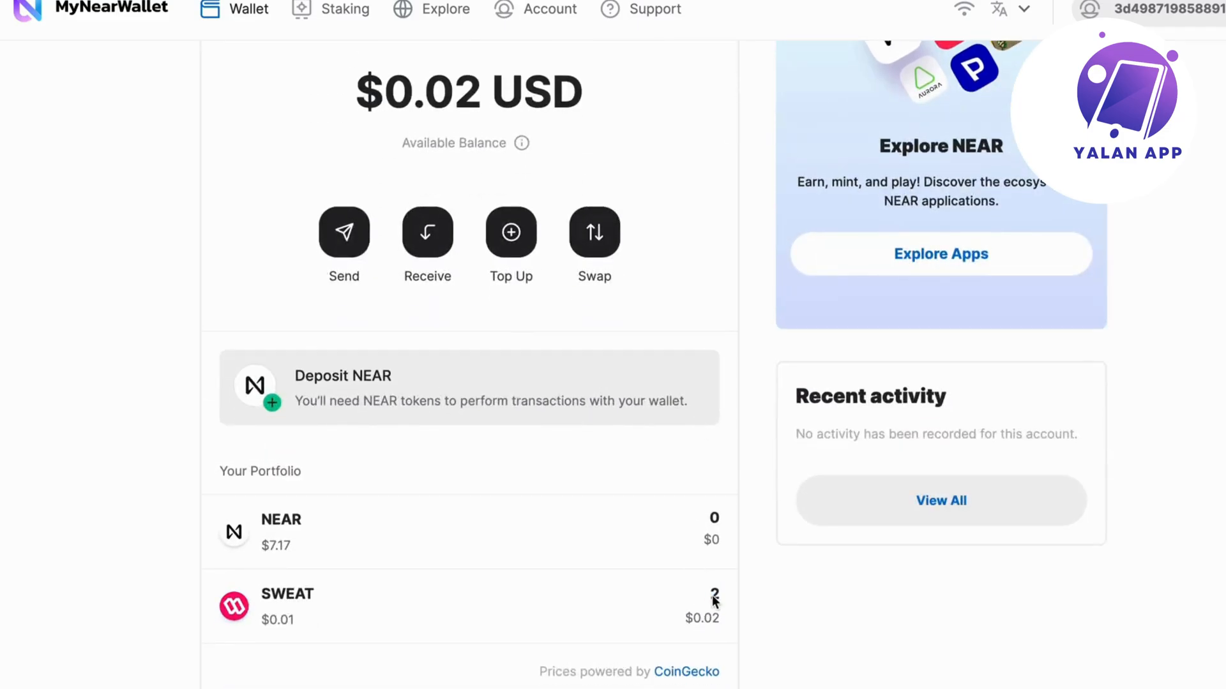
pyautogui.scroll(3)
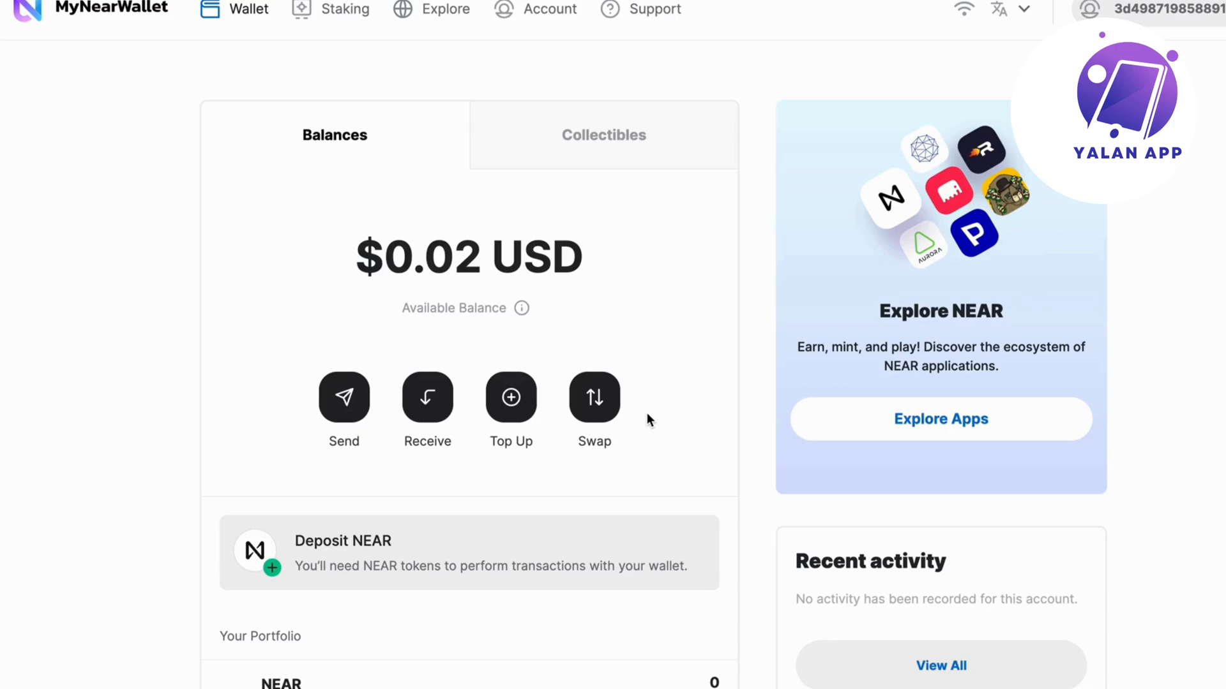
pyautogui.moveTo(437, 282)
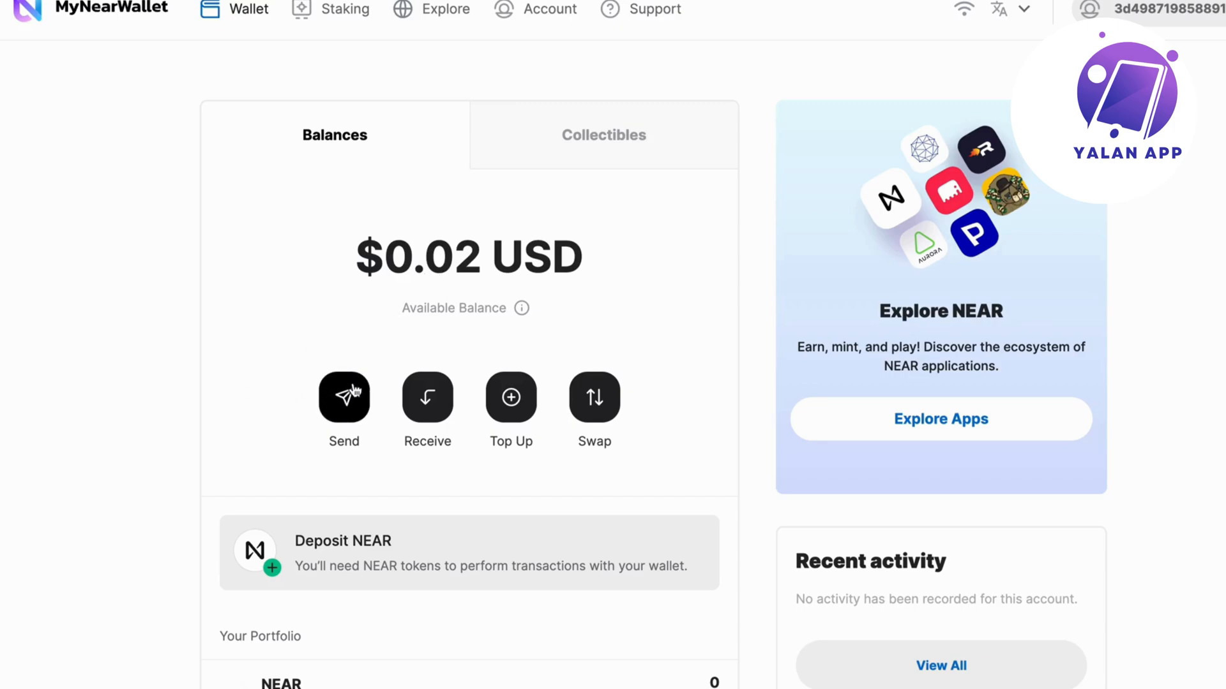
pyautogui.moveTo(310, 346)
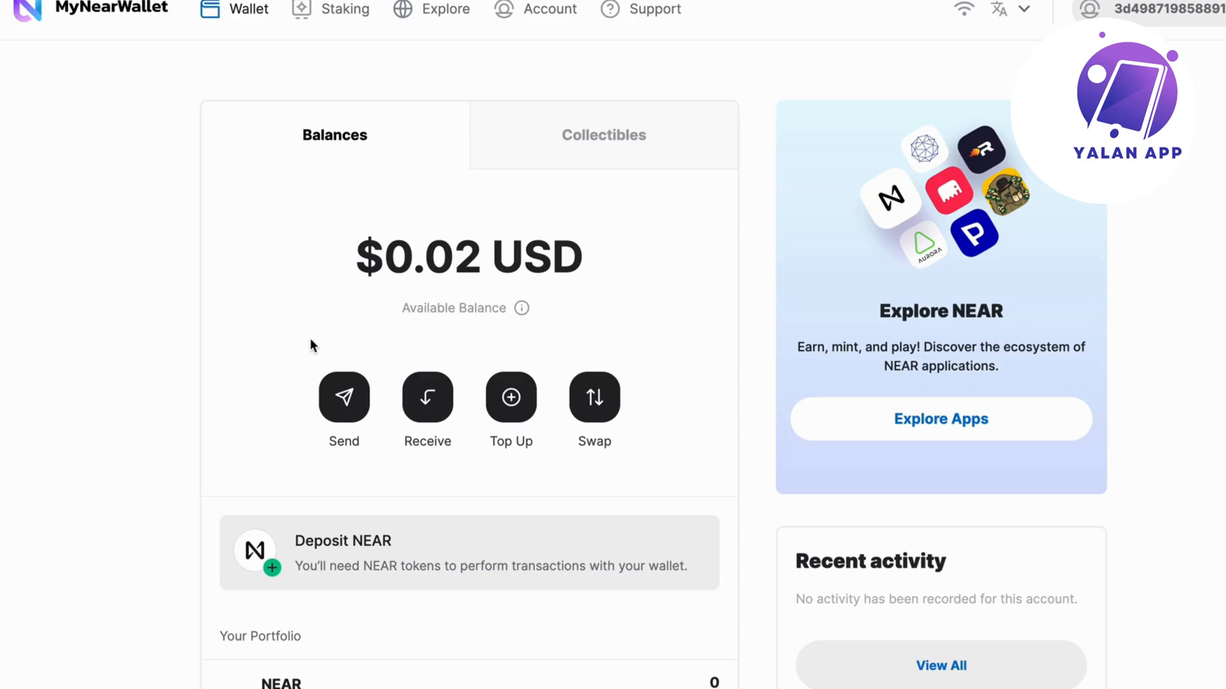